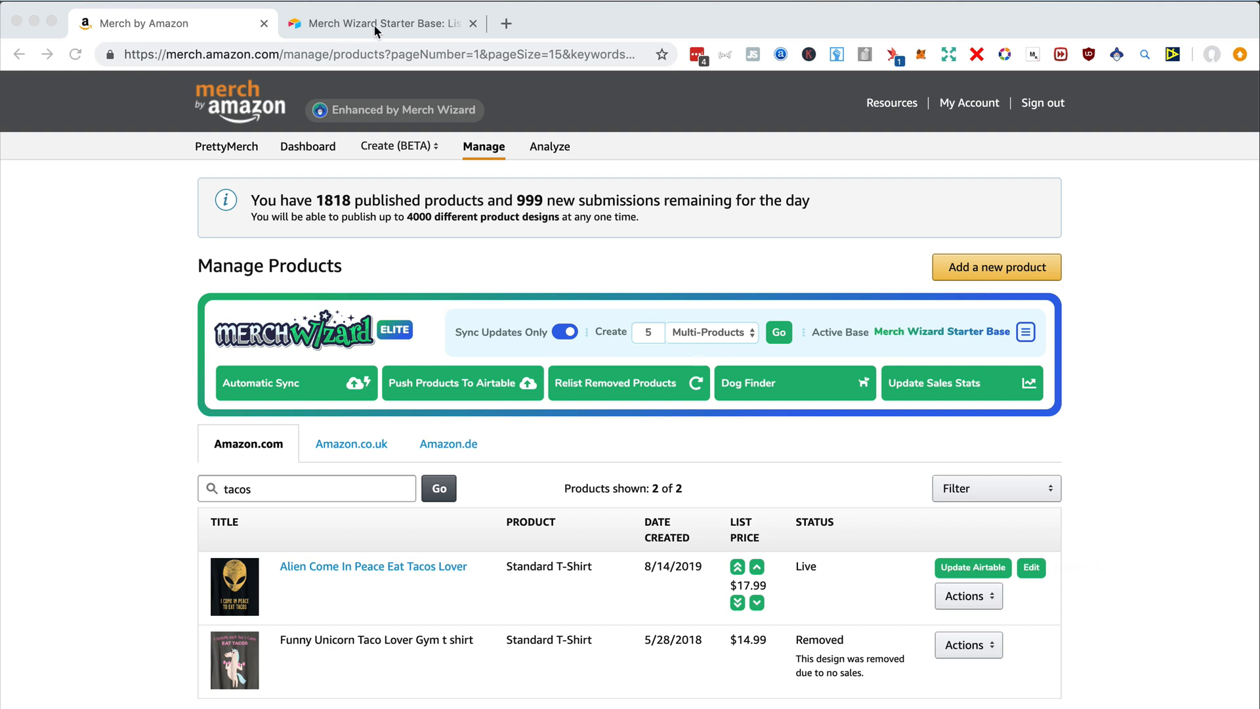
Step: Look up the Alien tacos listing text in Airtable and the Merch Wizard viewer
left_click(378, 22)
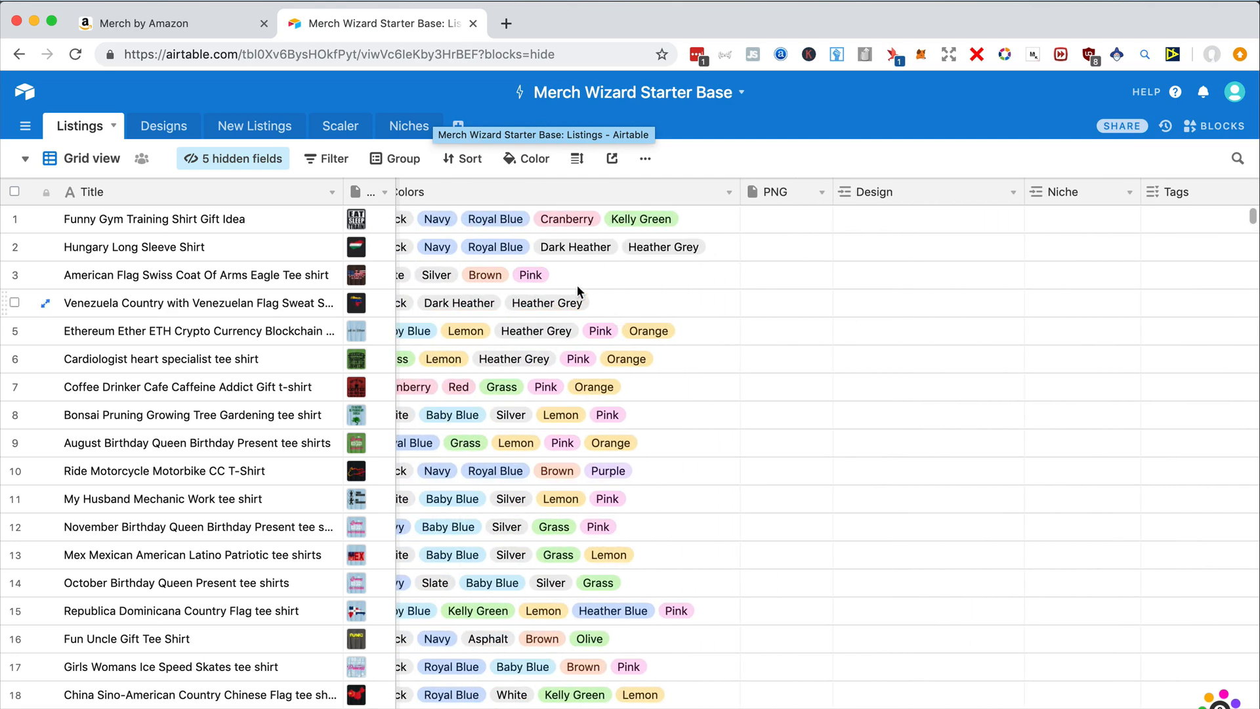
left_click(169, 23)
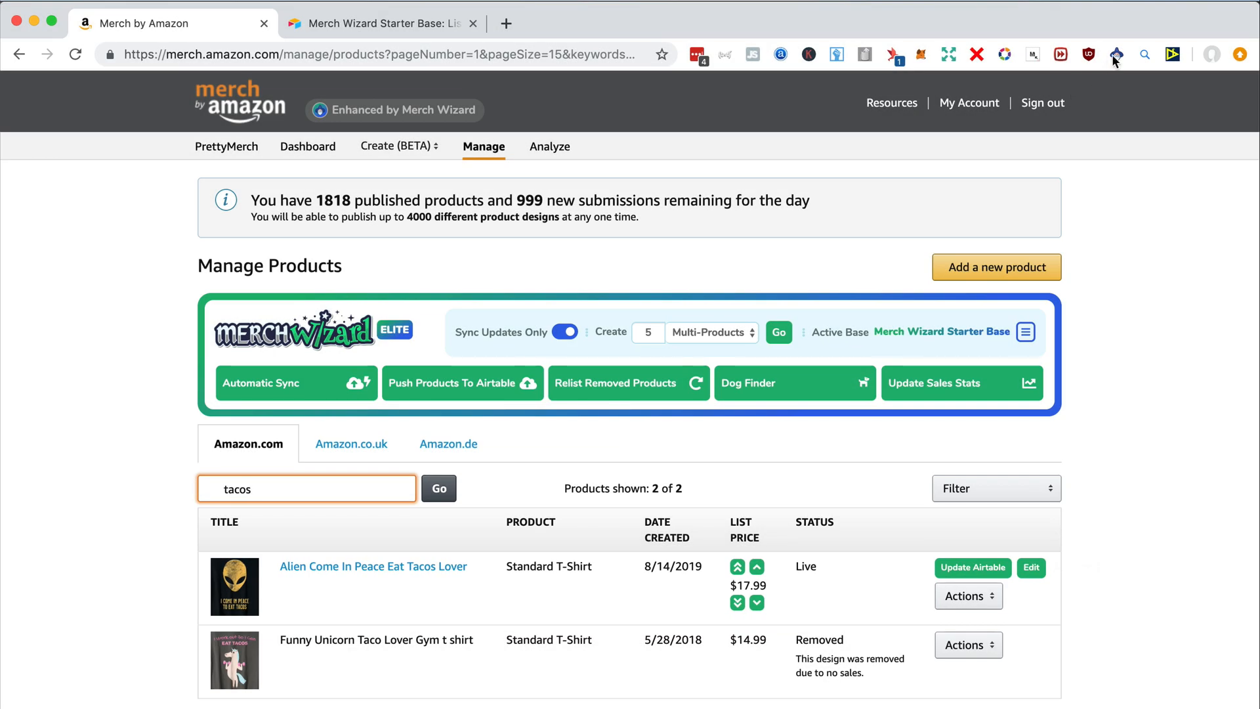
left_click(1115, 55)
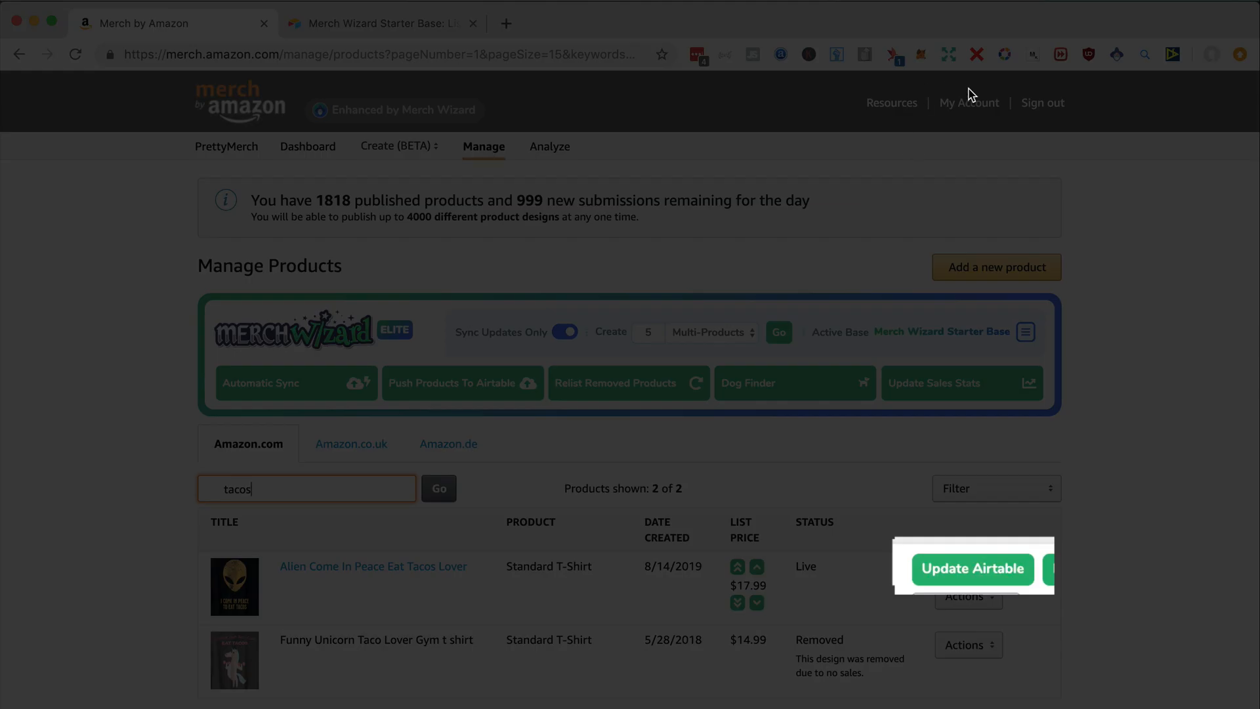
left_click(971, 568)
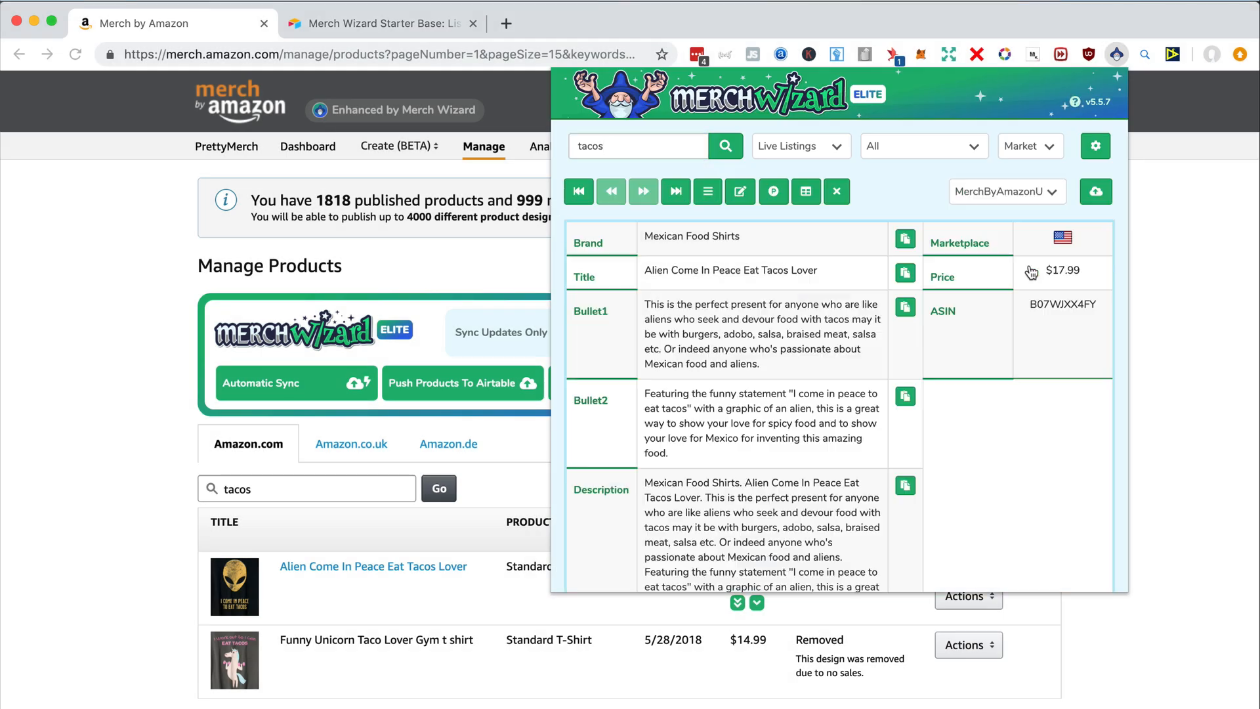
scroll("down", 3)
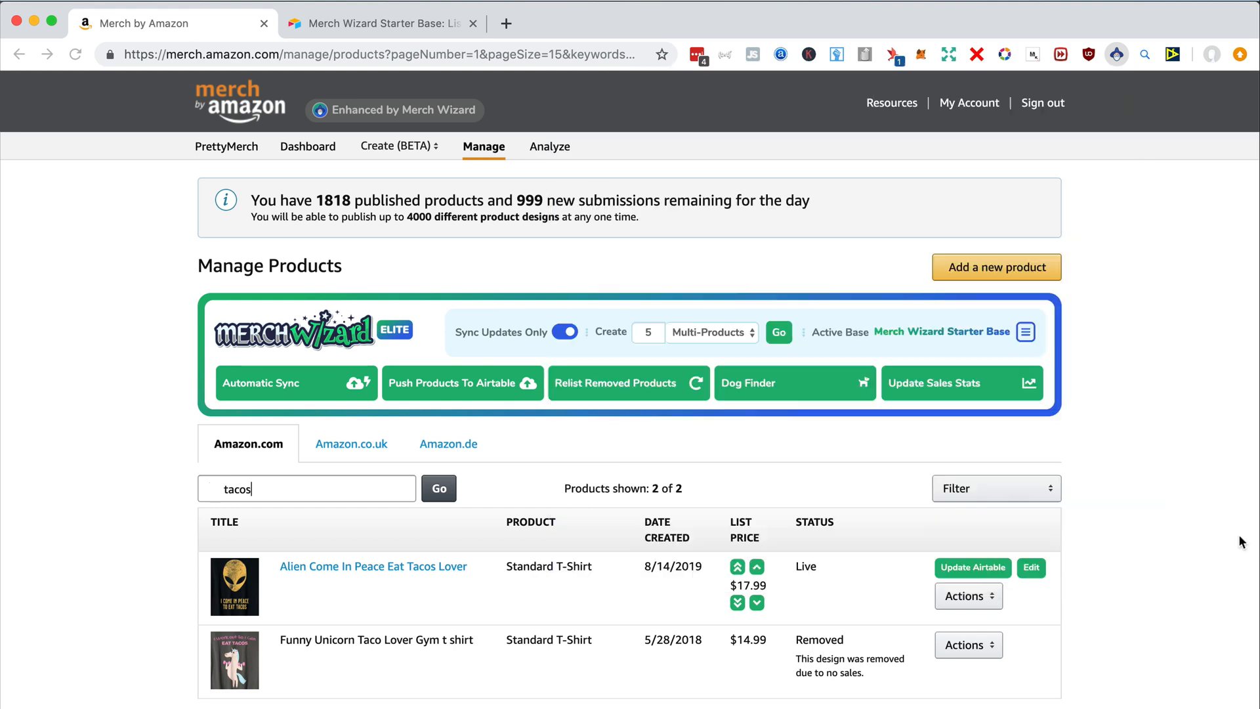
Step: Start a Multiple Products design for all products and fill brand, title, features and description from the saved text
left_click(397, 146)
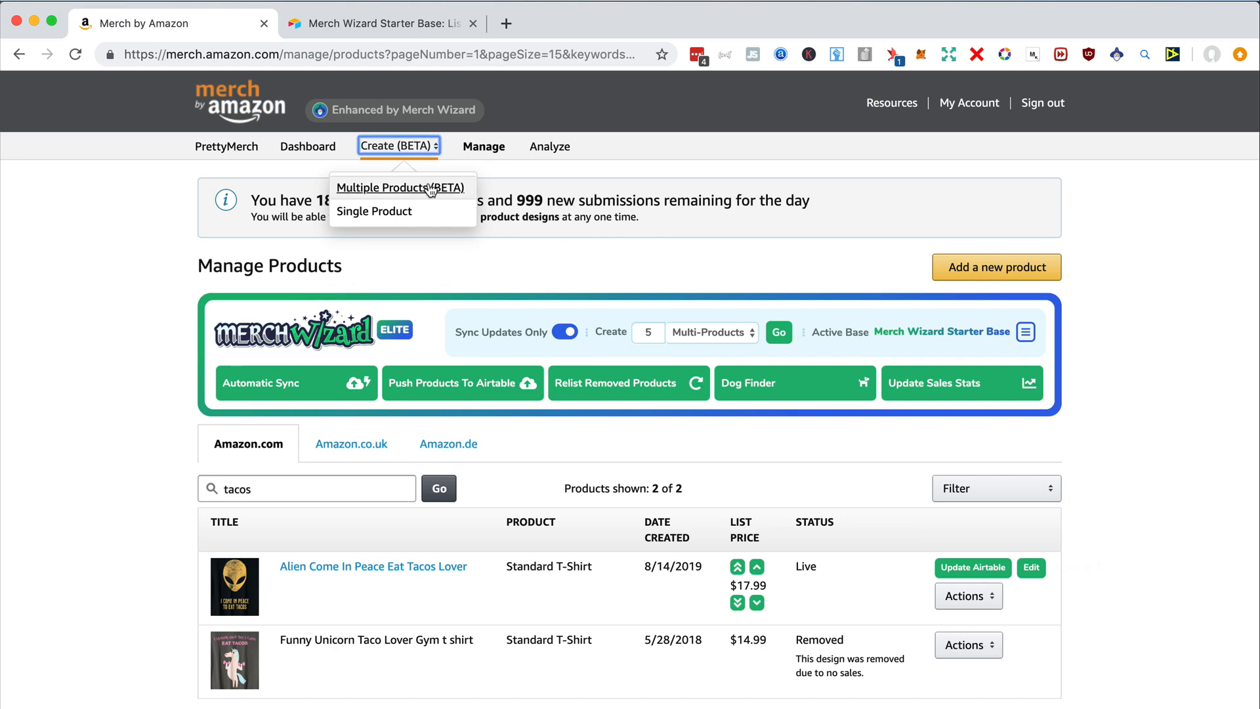
left_click(401, 188)
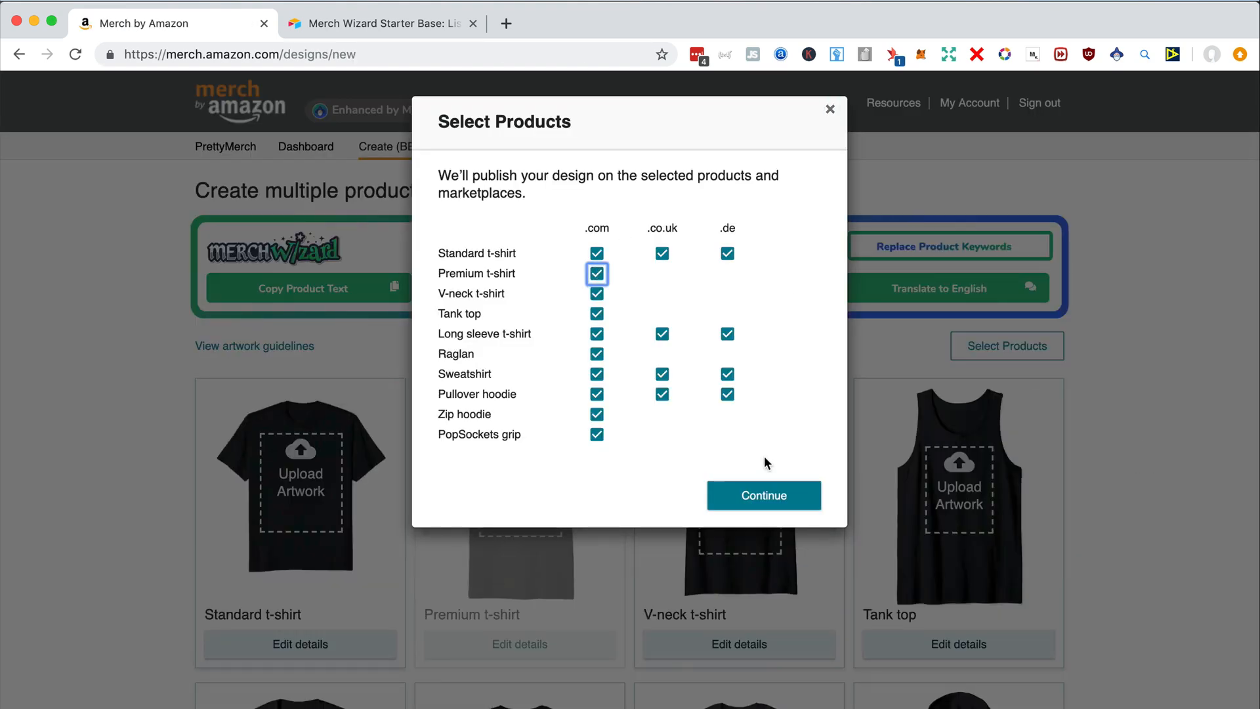
left_click(762, 495)
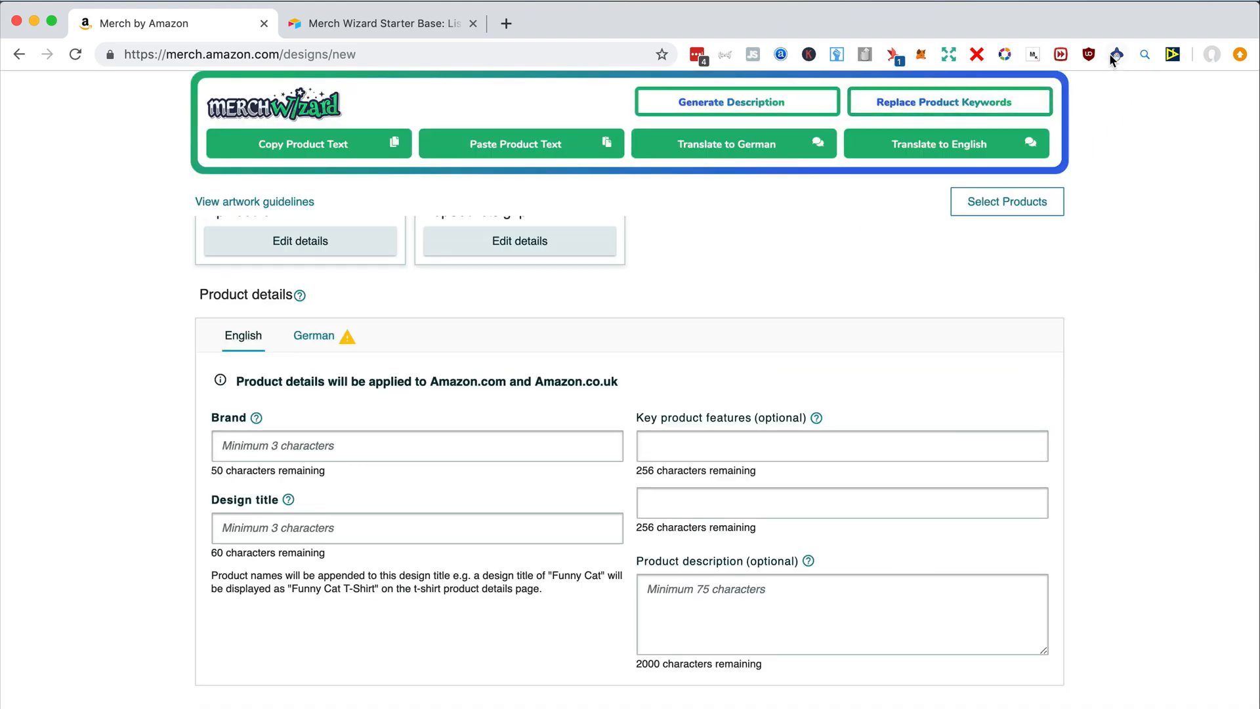
left_click(1114, 55)
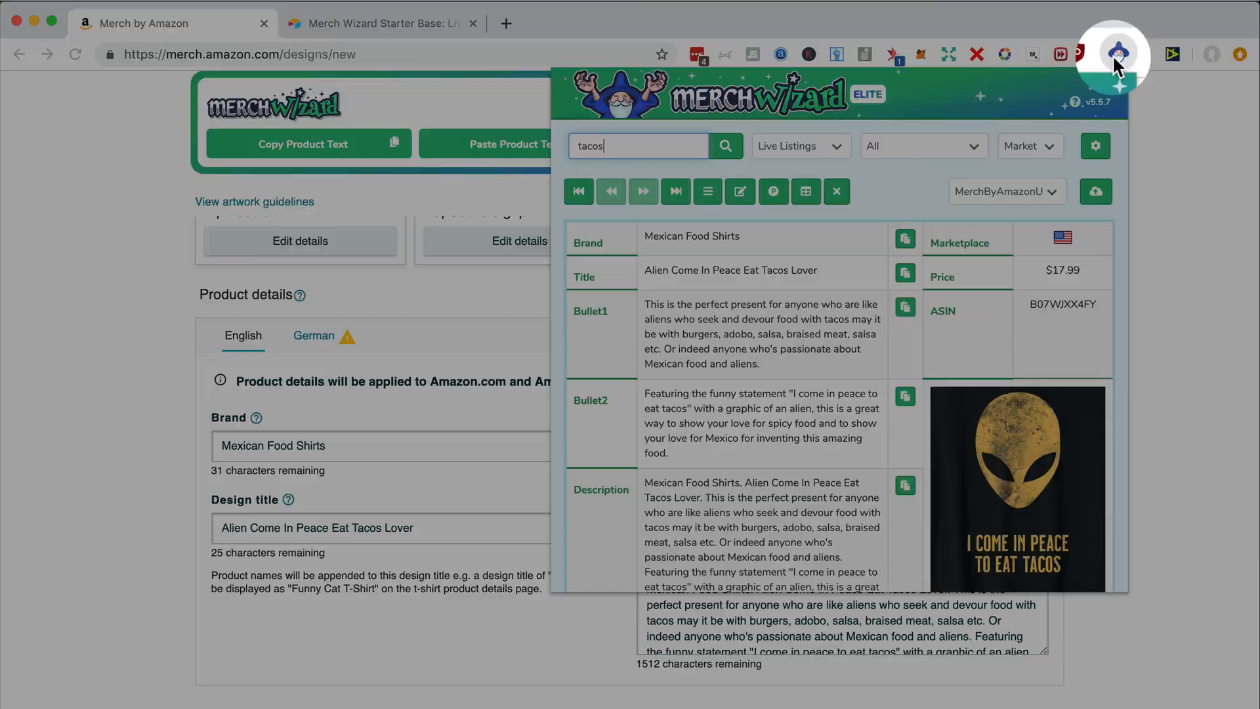
left_click(1113, 55)
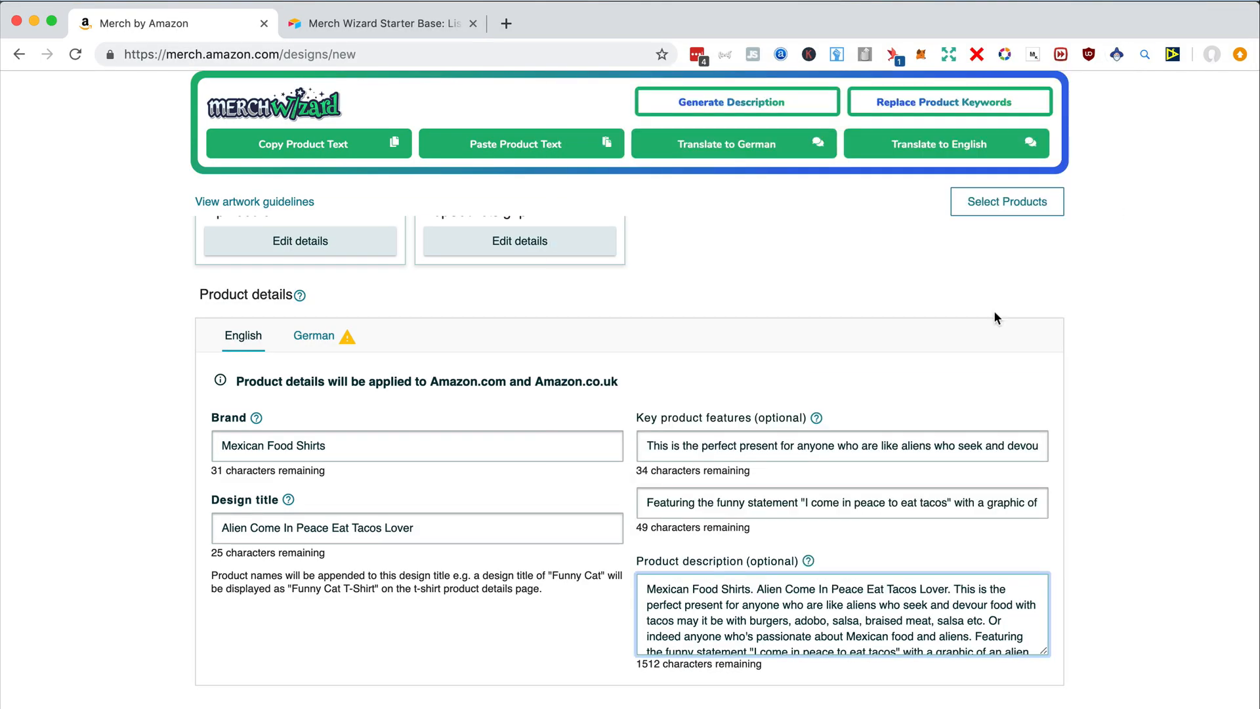
mouse_move(917, 596)
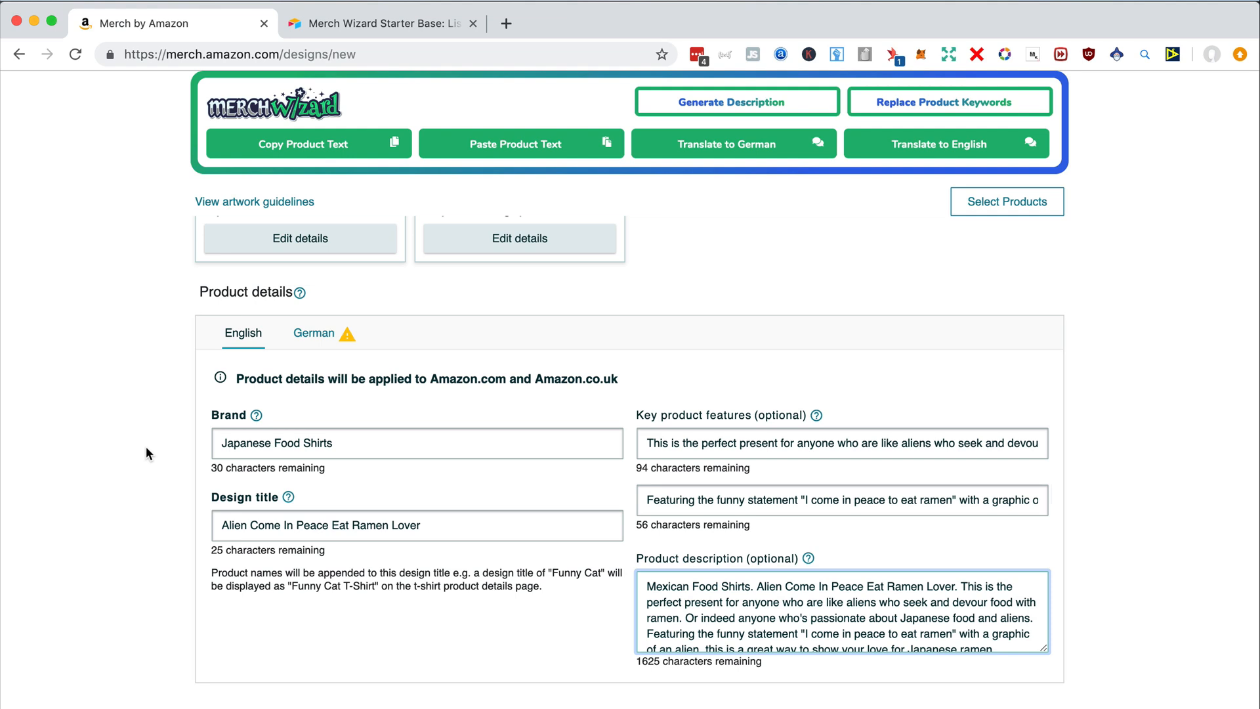
Step: Adjust the brand wording and copy all the English product text
double_click(316, 443)
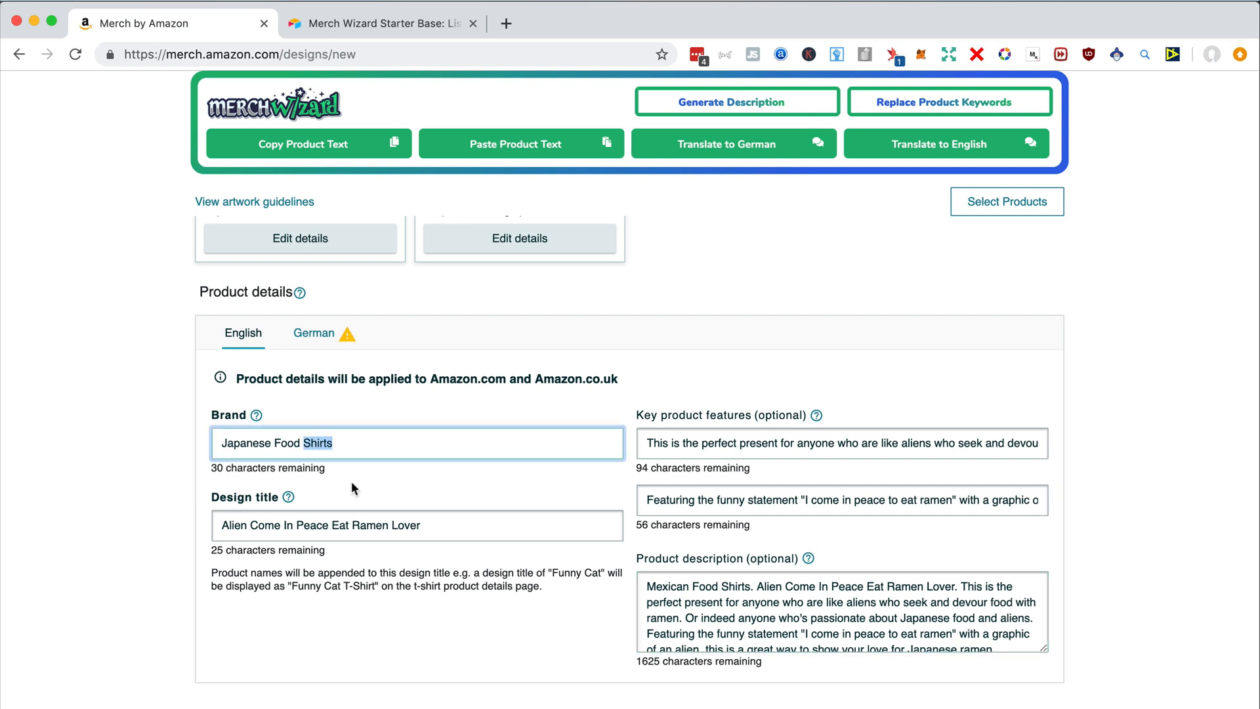
left_click(261, 442)
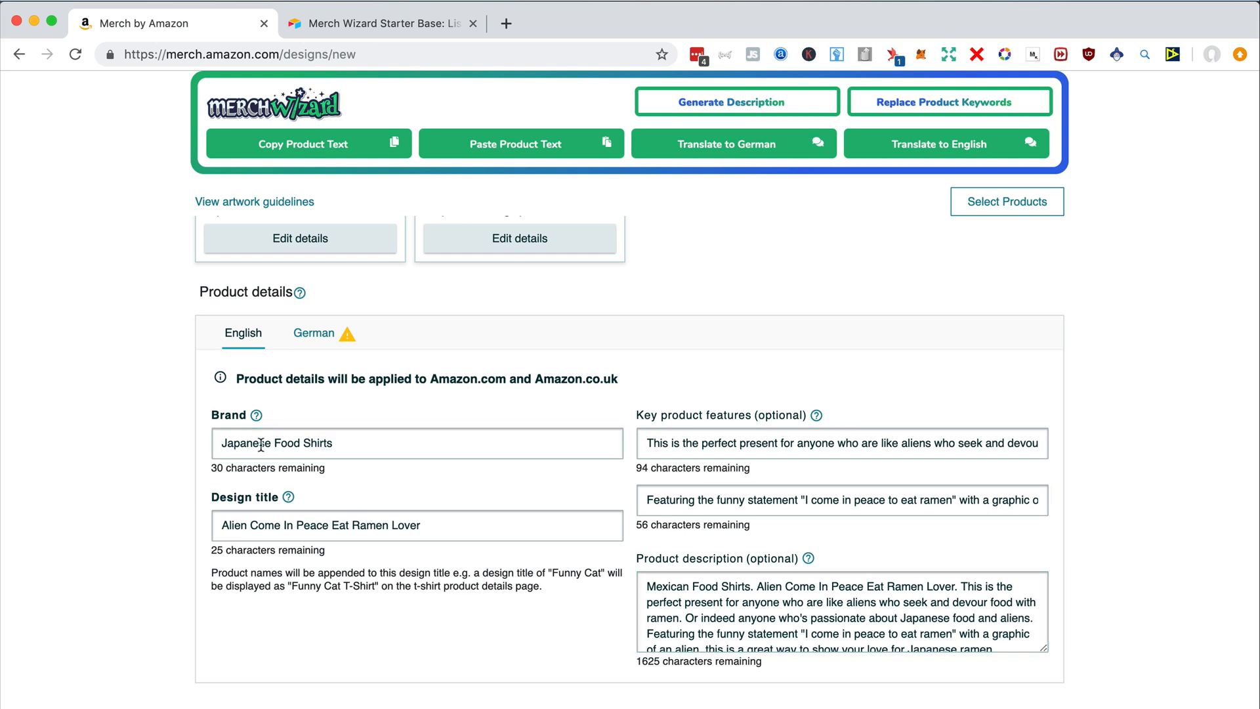
left_click(304, 144)
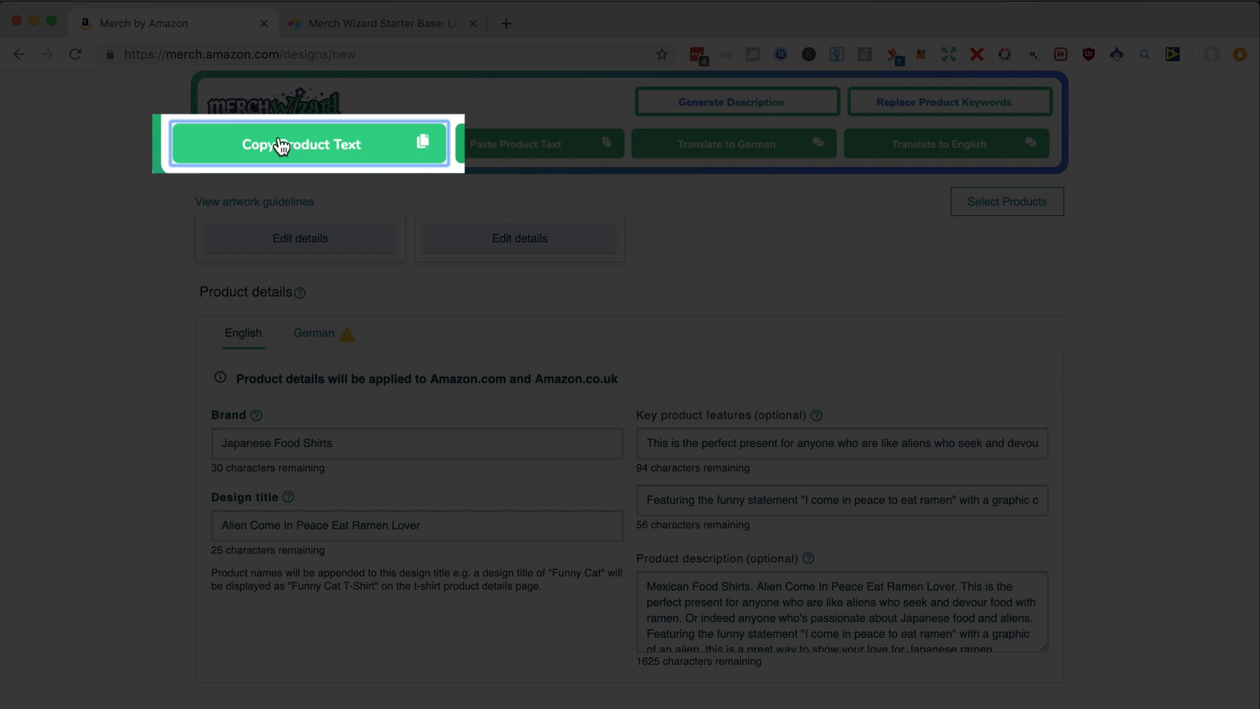
Step: Paste the text into the German details and translate it to German
left_click(314, 332)
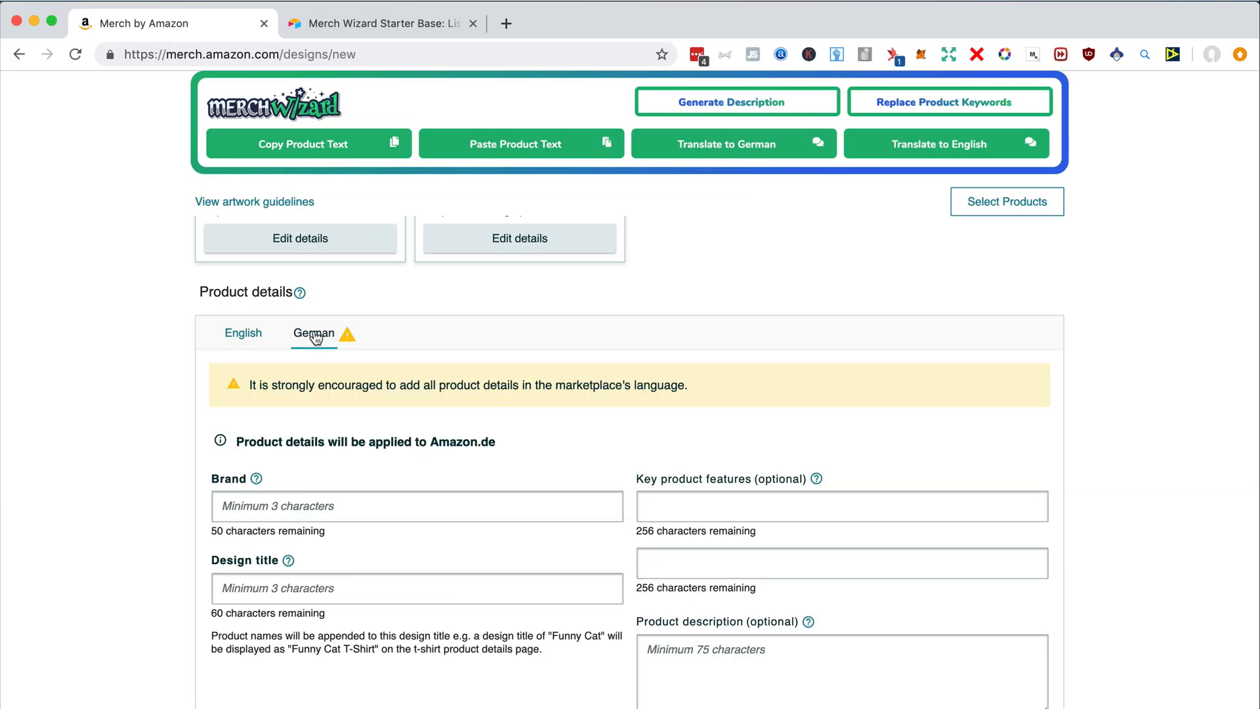
left_click(521, 144)
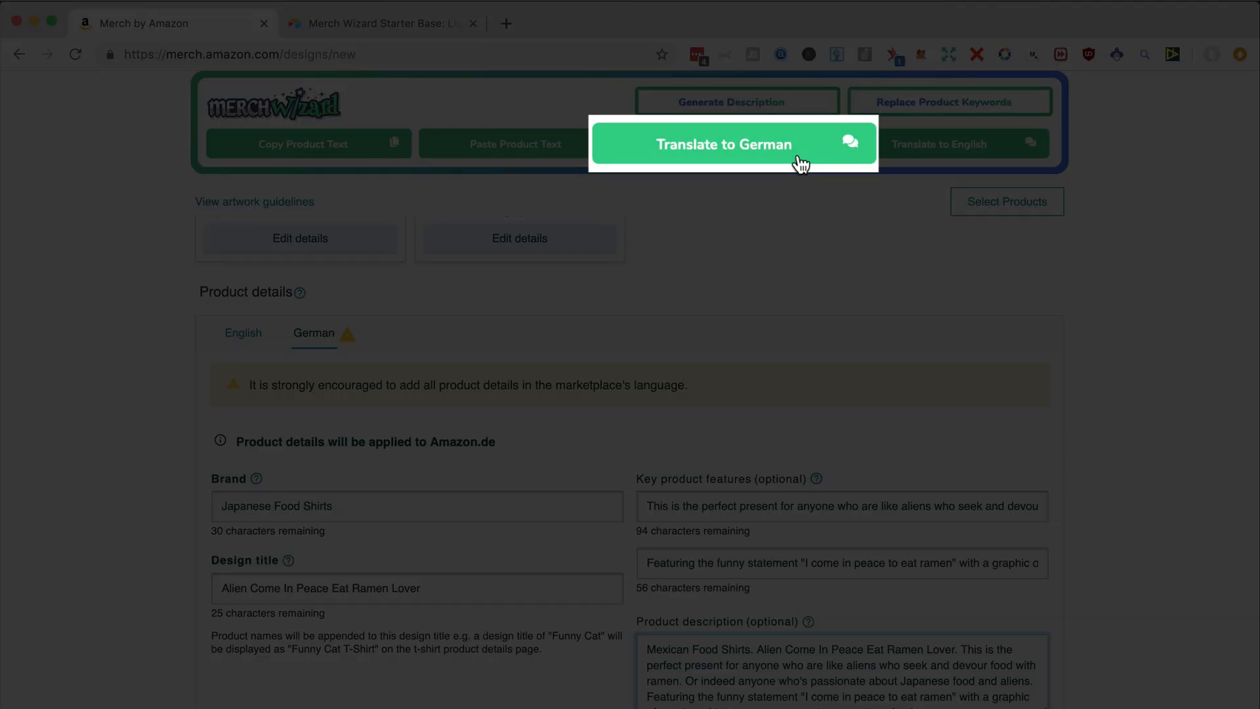
left_click(725, 145)
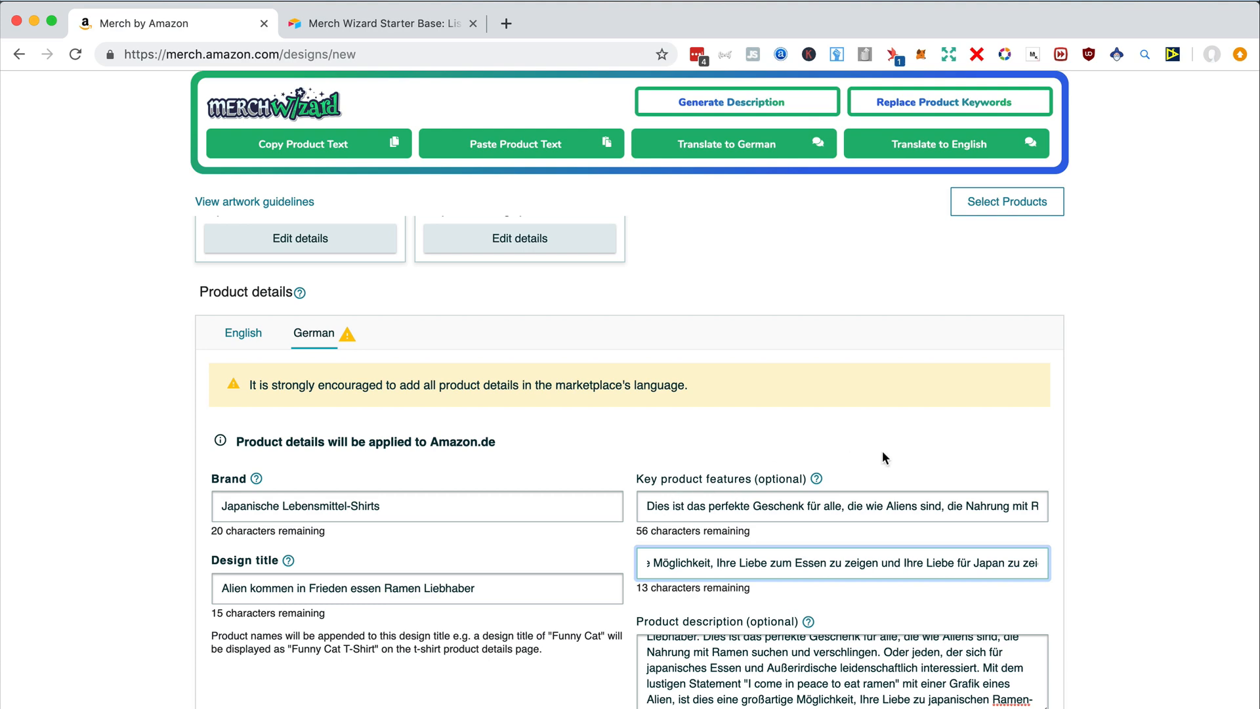
scroll("up", 3)
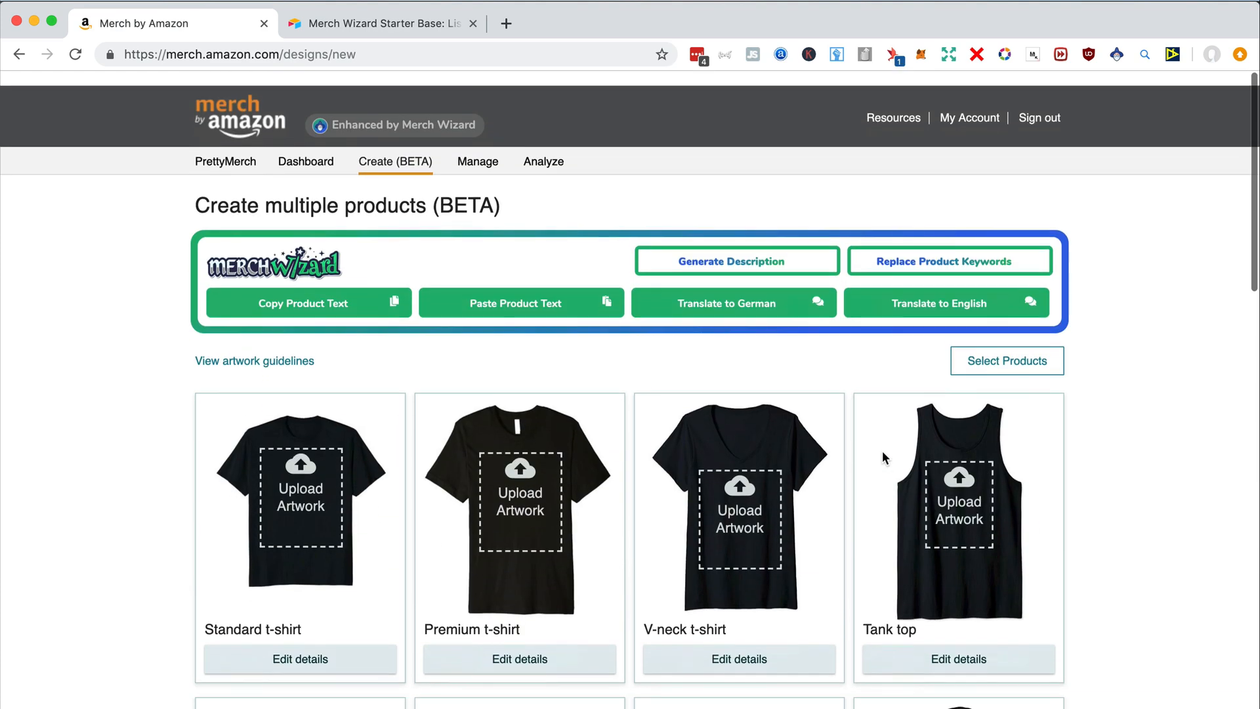
Step: Add the alien ramen artwork to the Standard t-shirt, copy its chosen colours and set the 19.99 list price
scroll("down", 3)
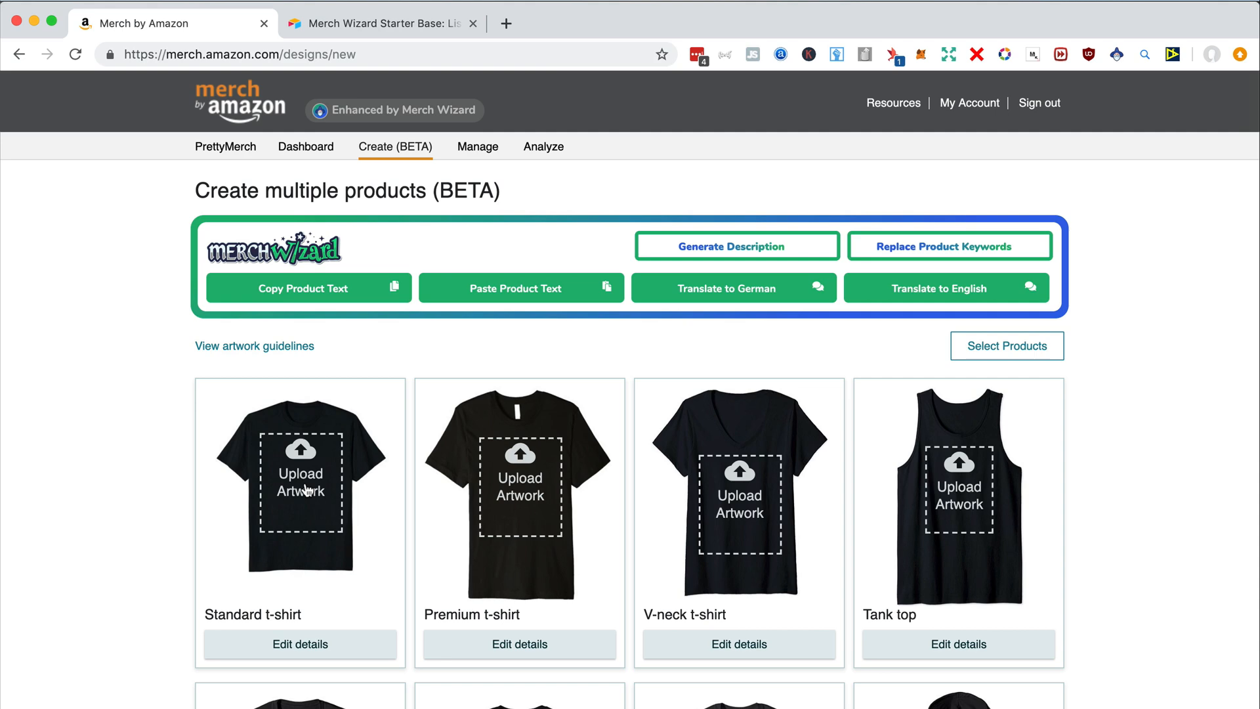
left_click(299, 481)
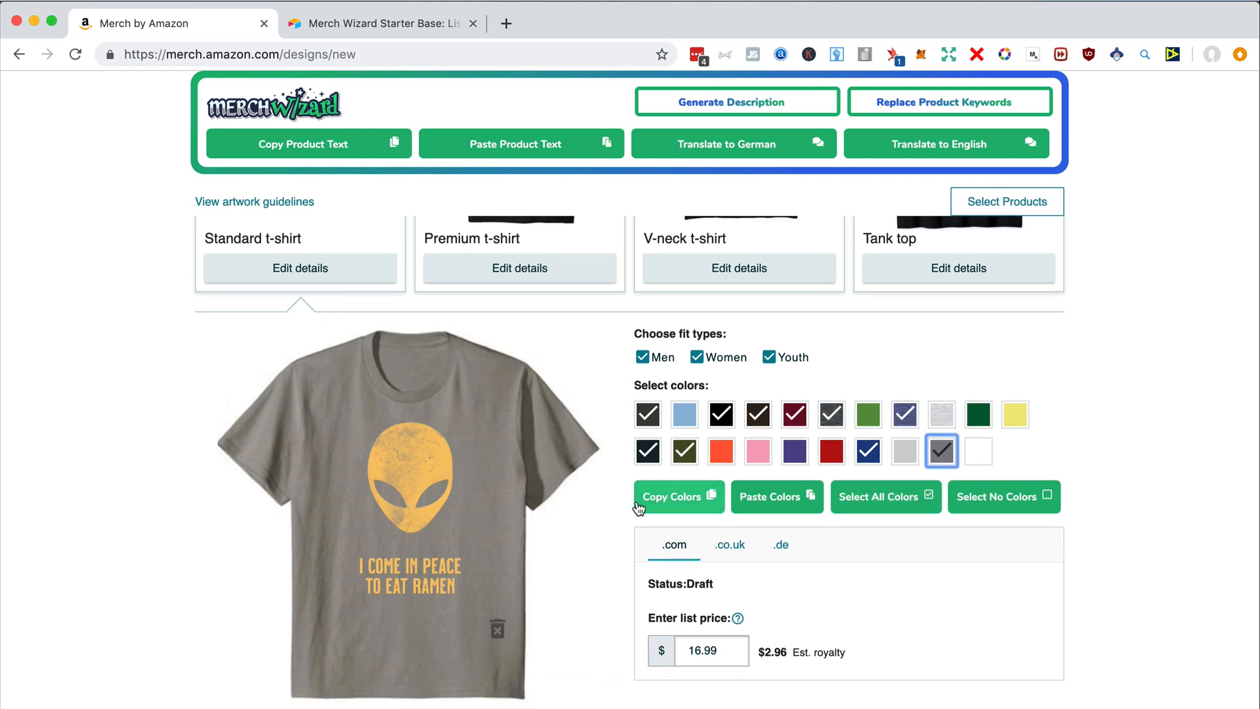
left_click(677, 496)
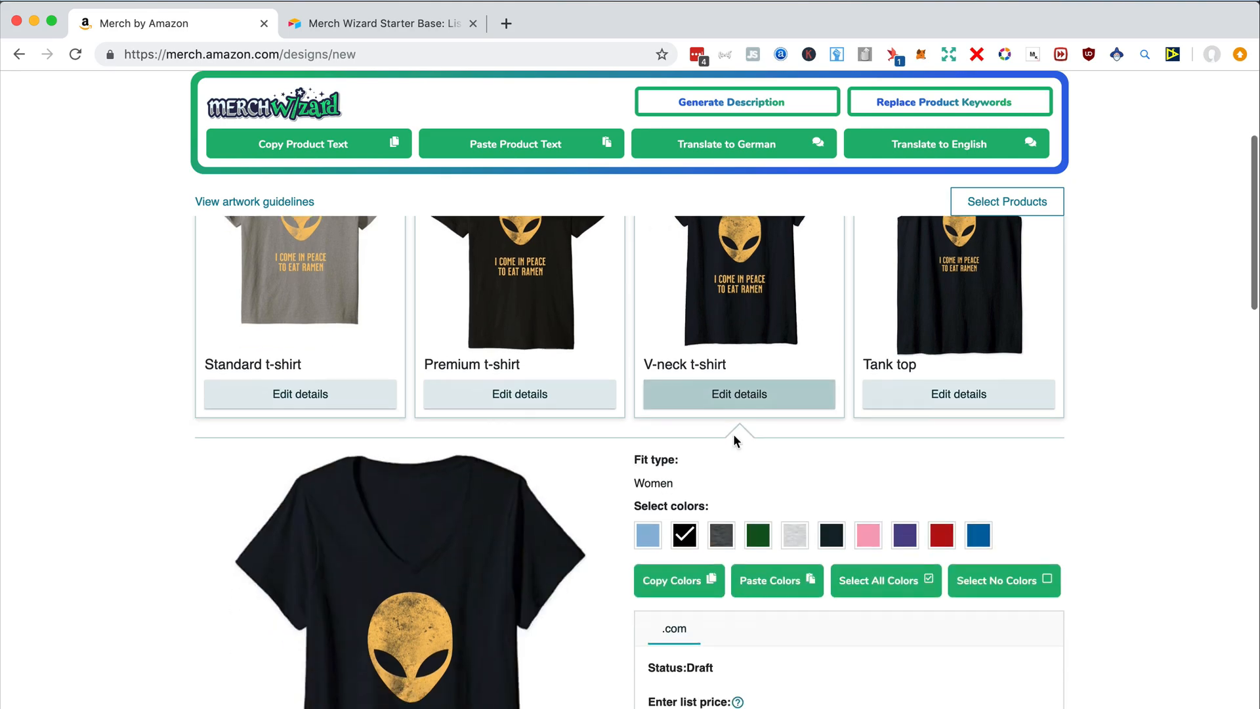
left_click(757, 535)
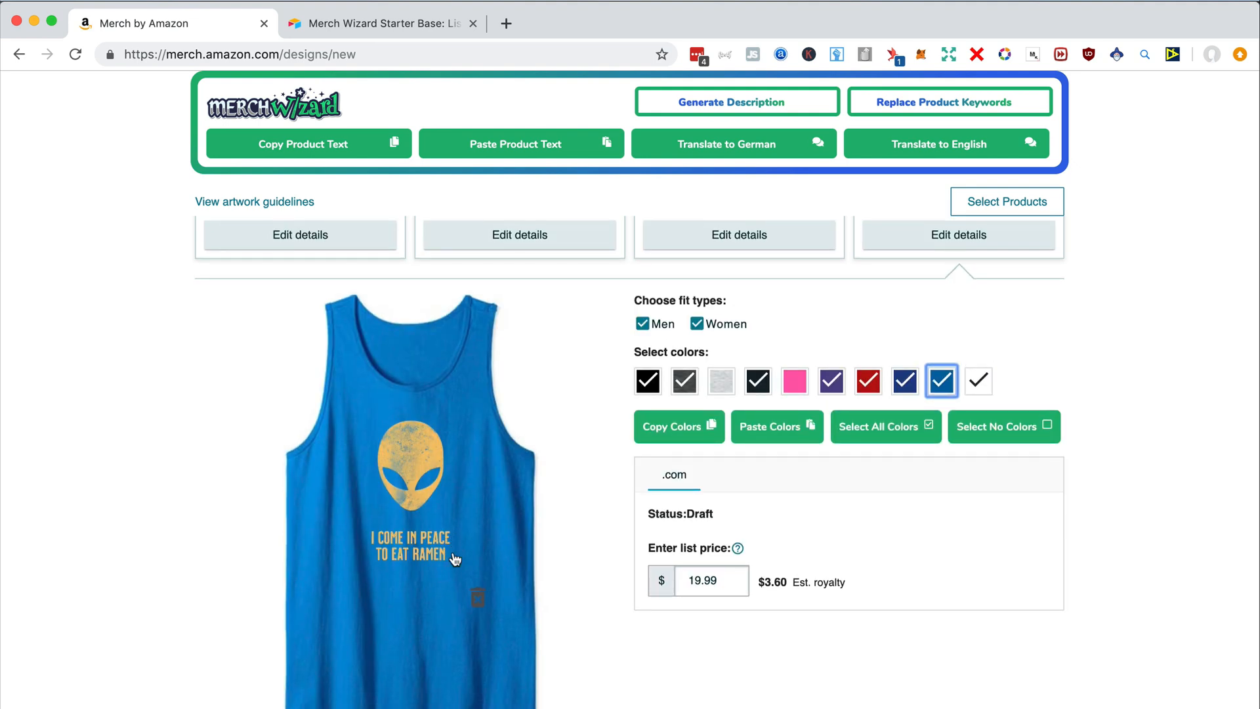
scroll("down", 3)
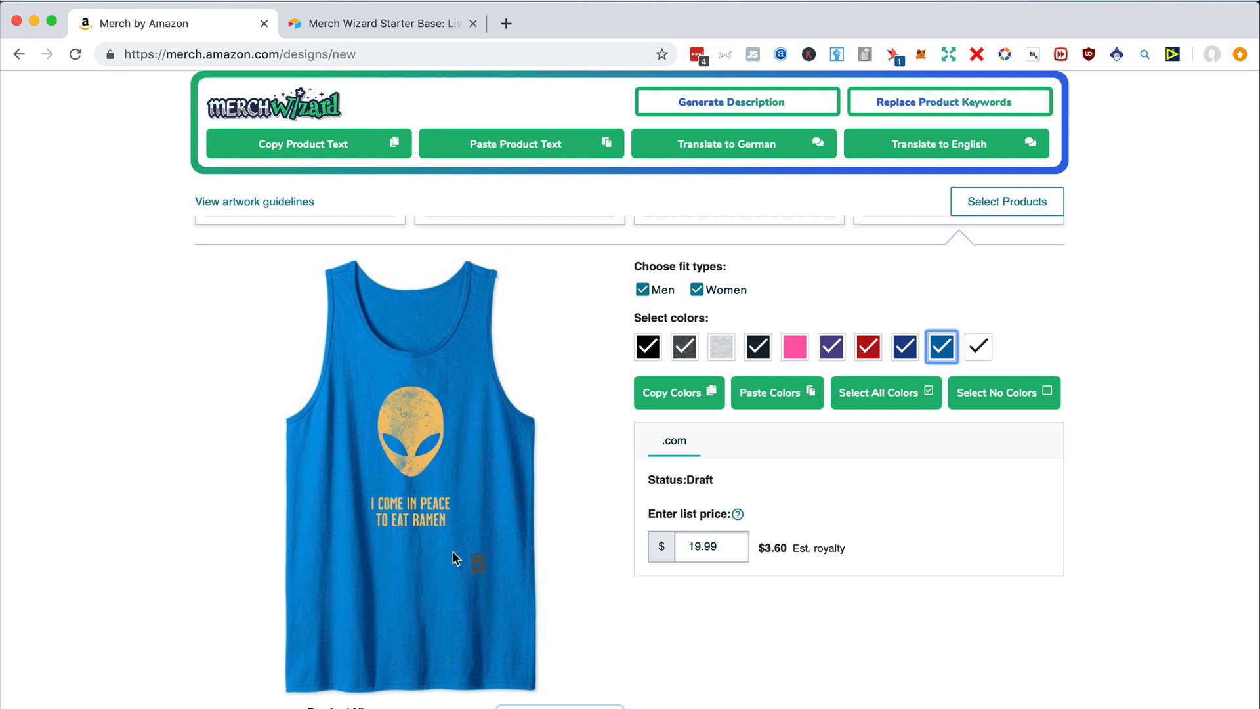
scroll("down", 3)
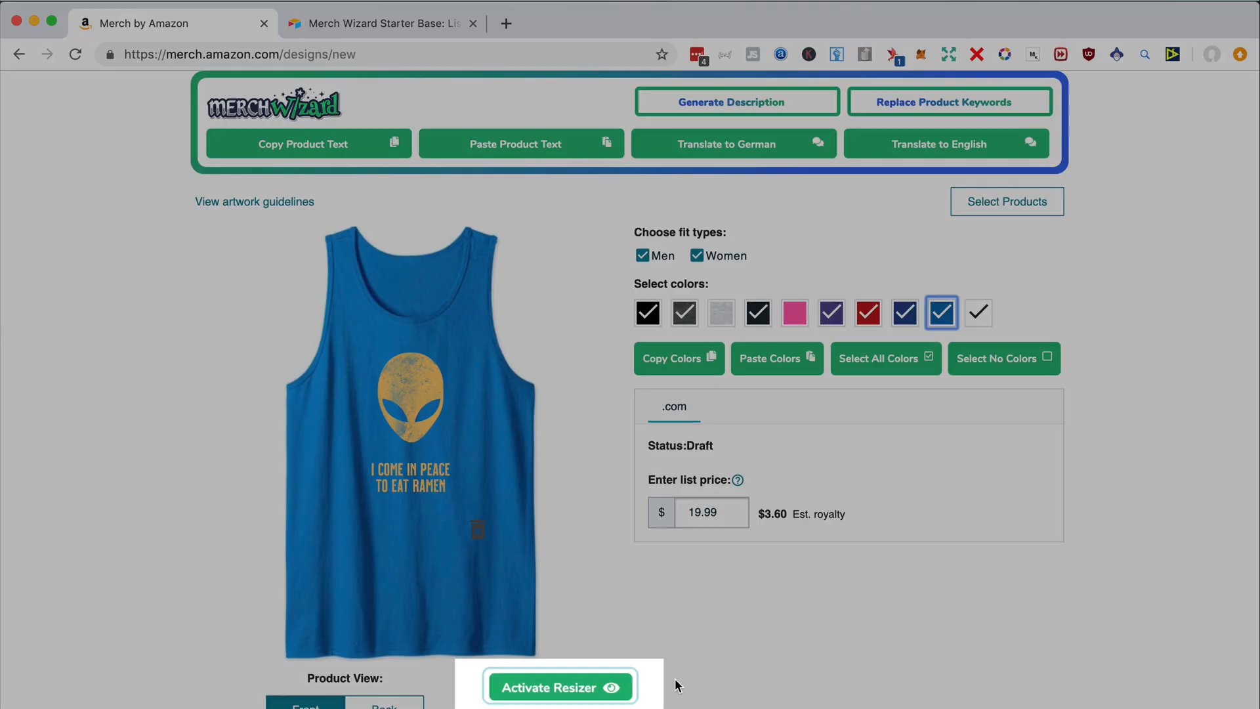
Step: Activate the resizer, shrink the design and download the hoodie-sized PNG
left_click(559, 687)
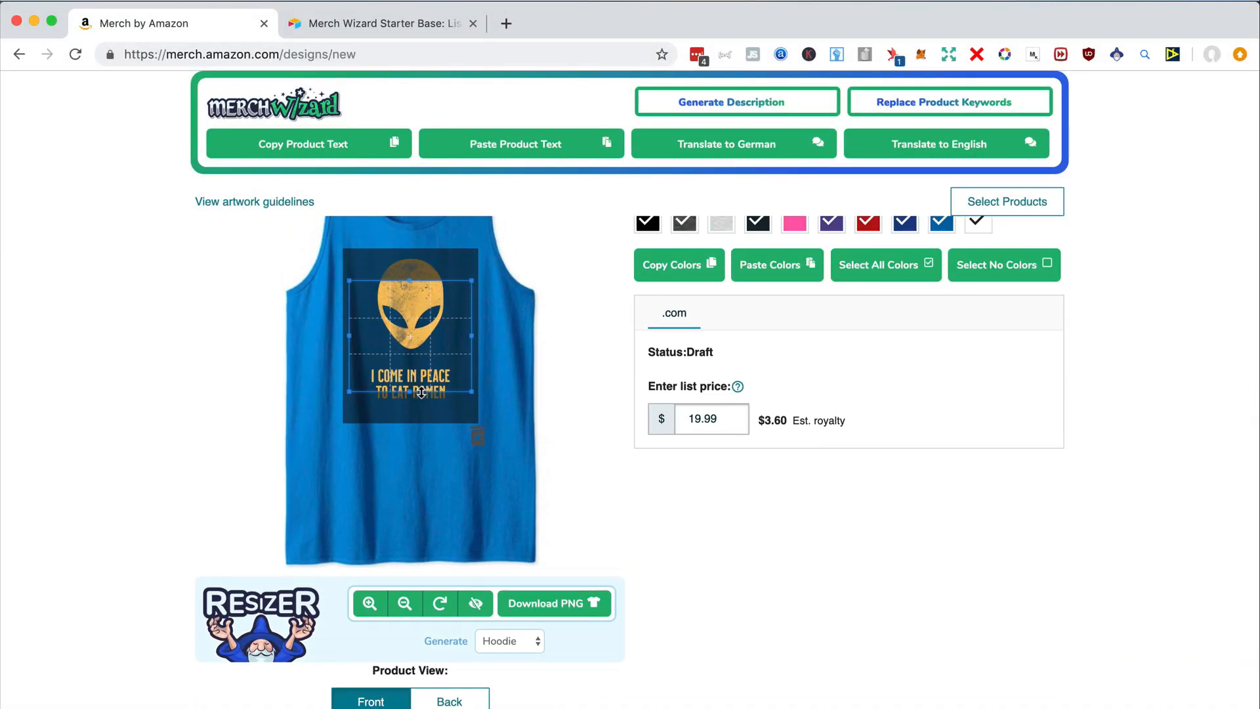
left_click(369, 604)
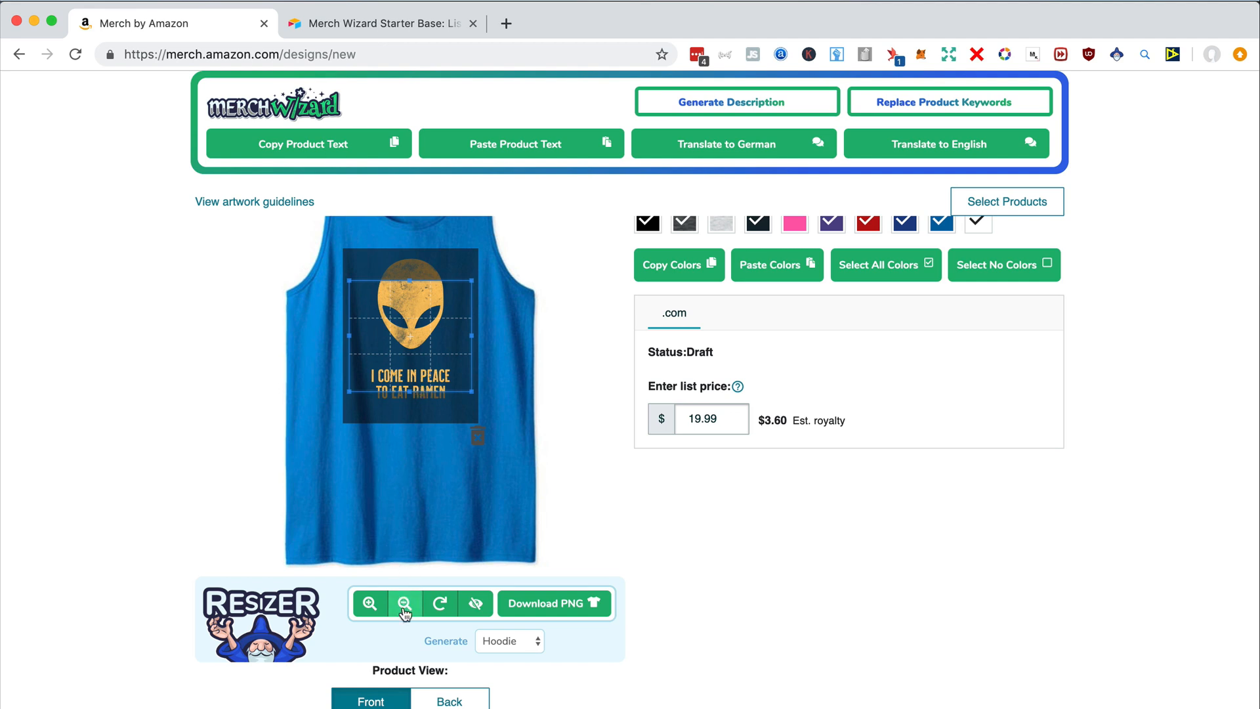
left_click(405, 604)
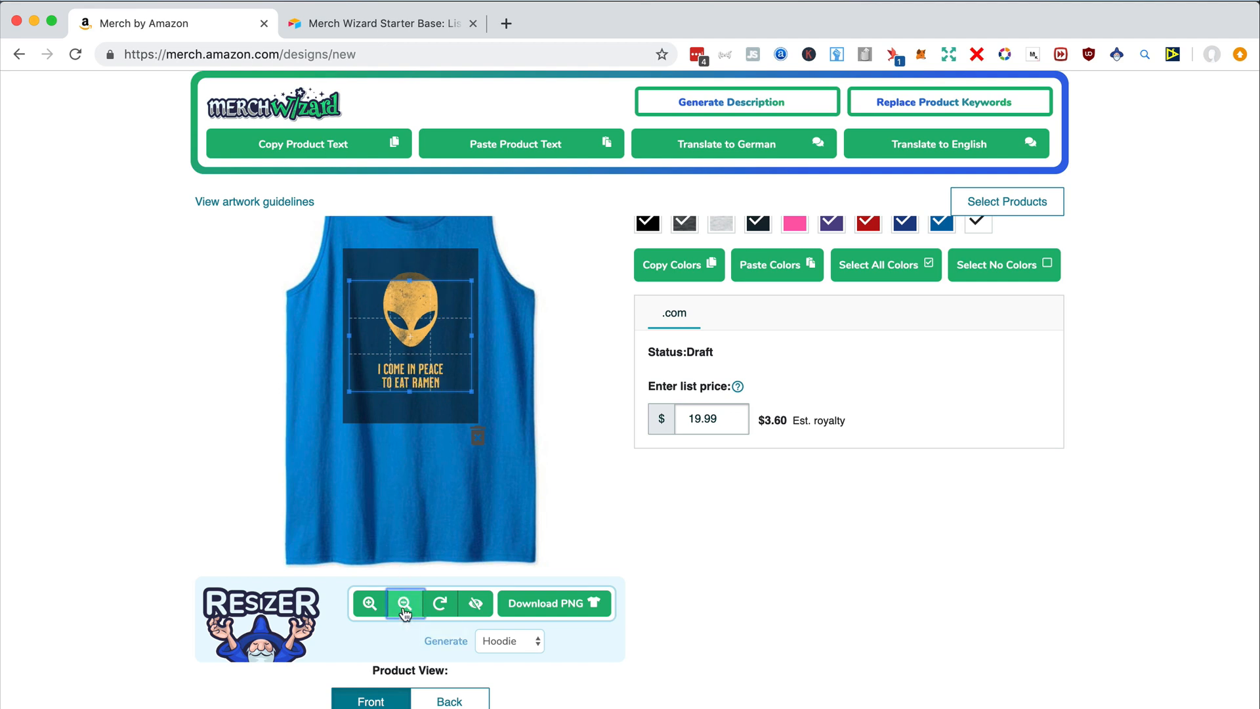
left_click(406, 604)
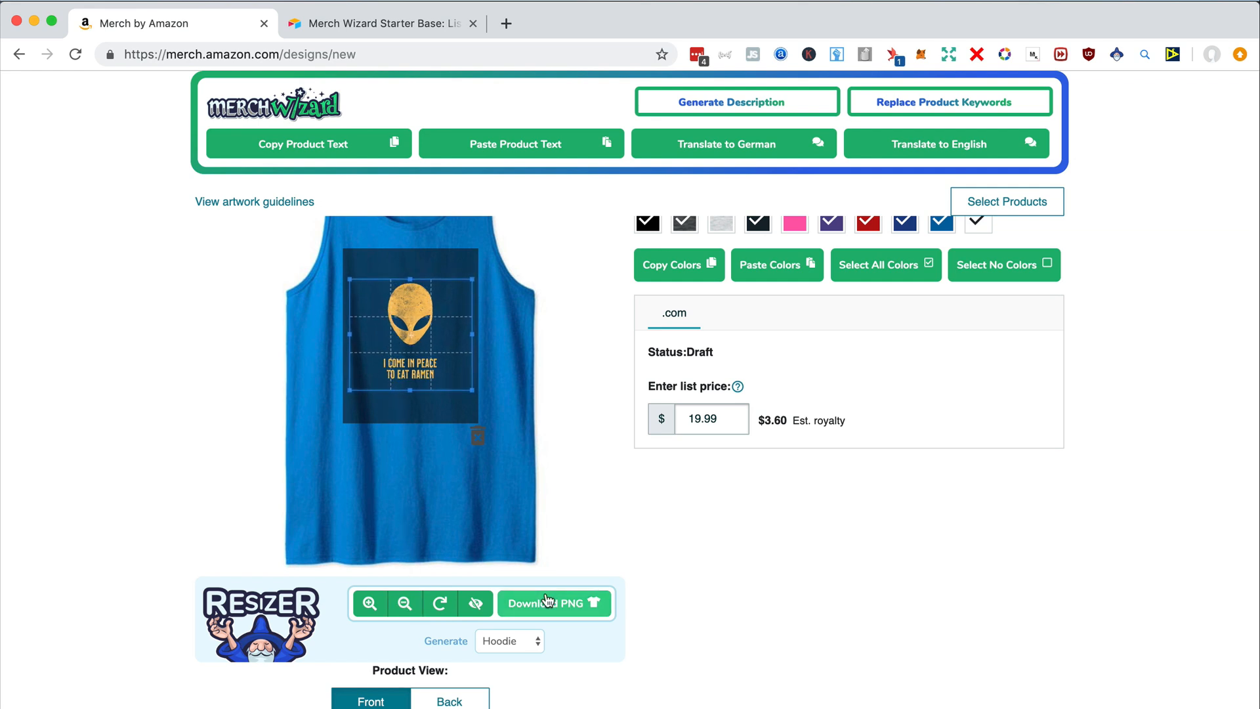
left_click(509, 641)
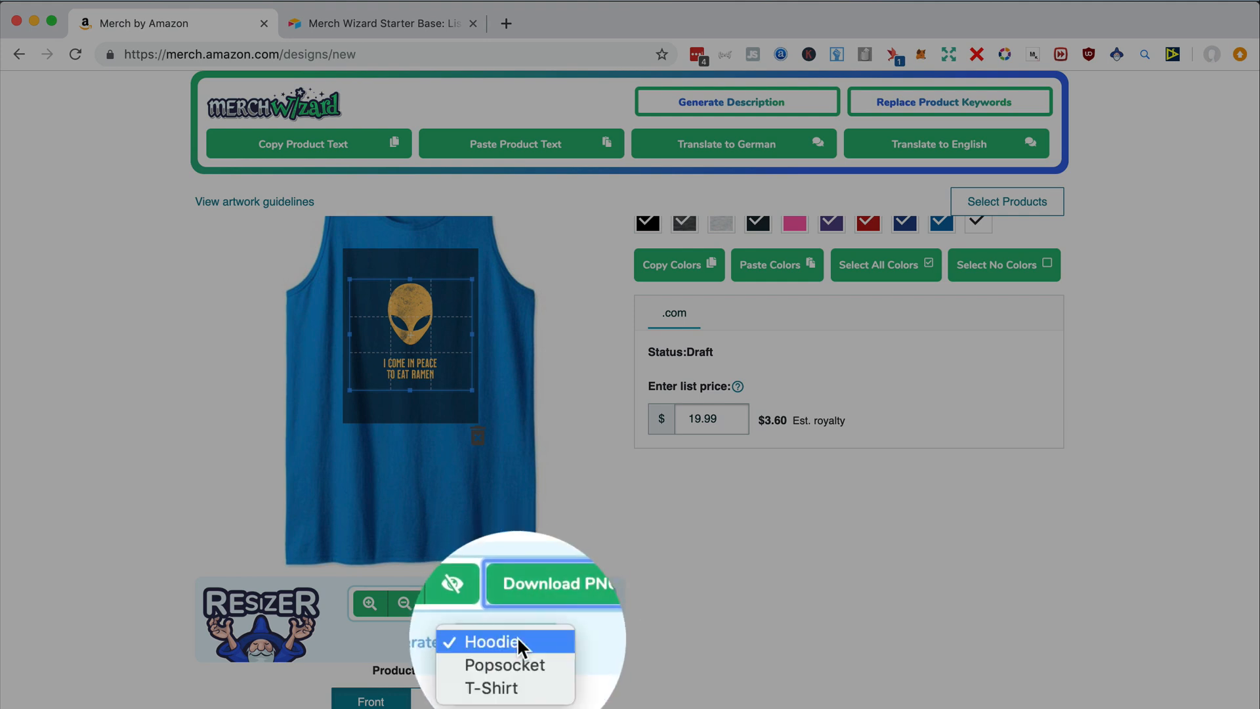
Step: Switch the resizer to PopSocket, shrink the design into the circle and reposition it
left_click(504, 664)
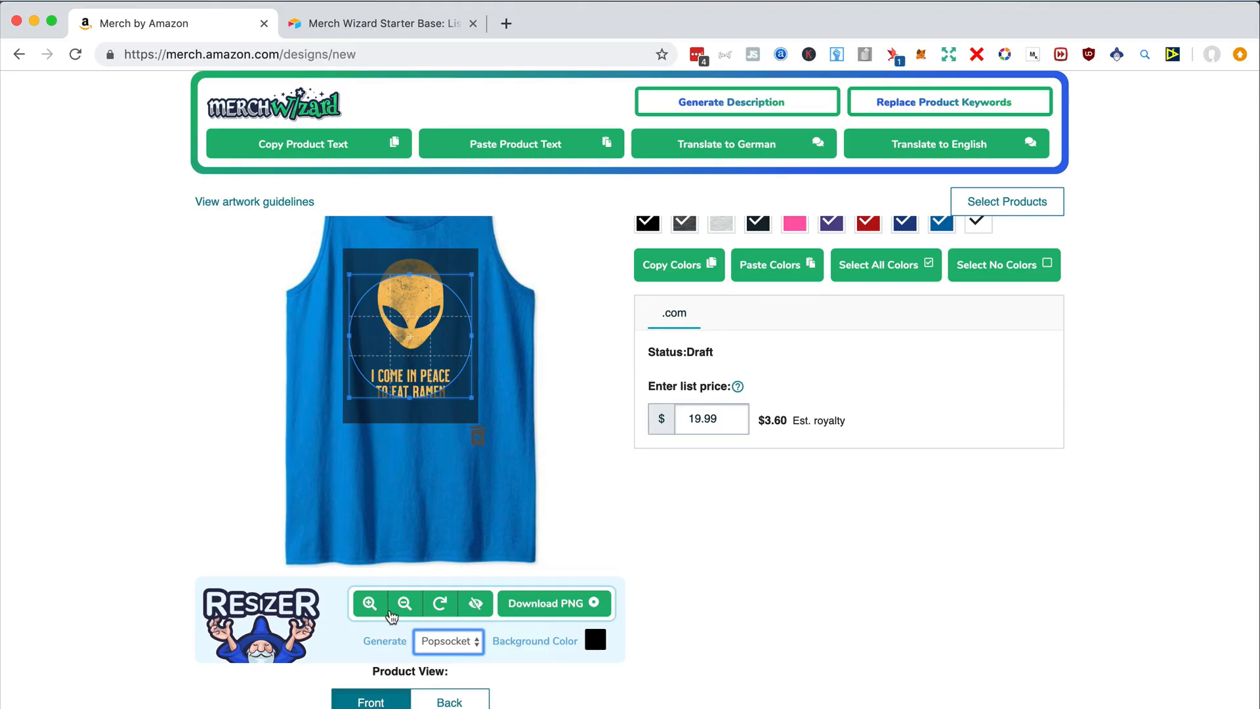
left_click(406, 604)
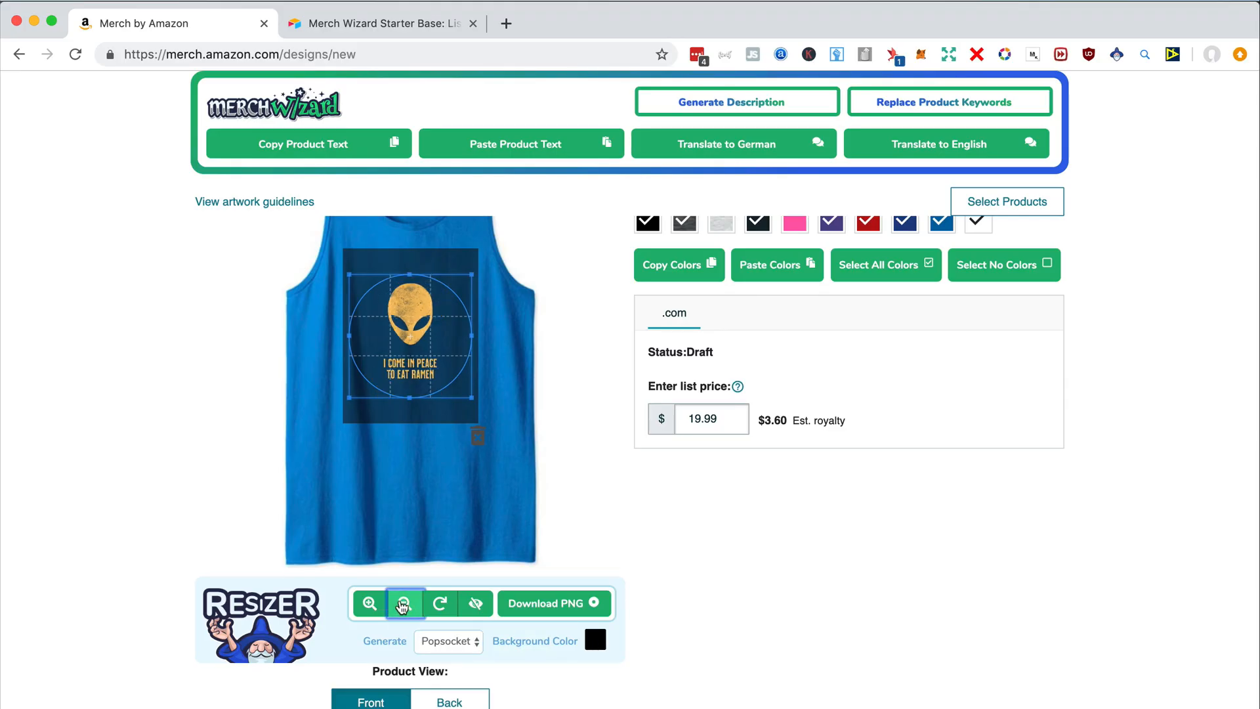
left_click(405, 603)
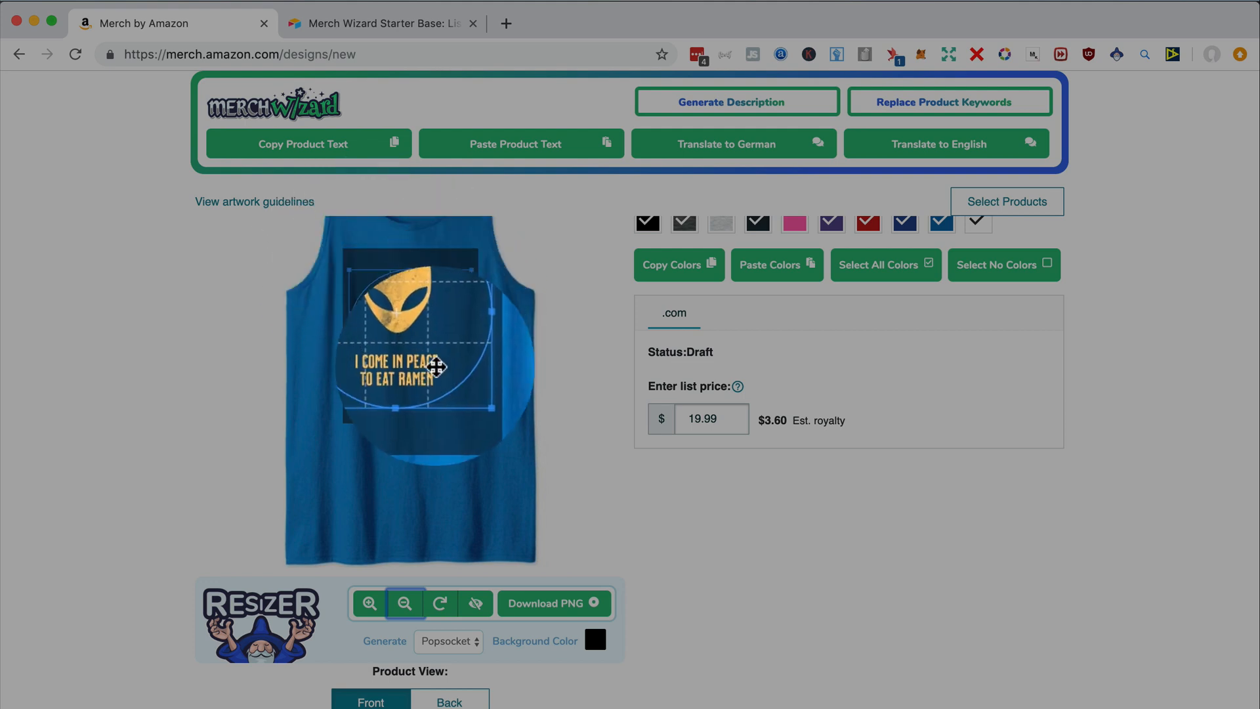
left_click_drag(438, 367, 466, 383)
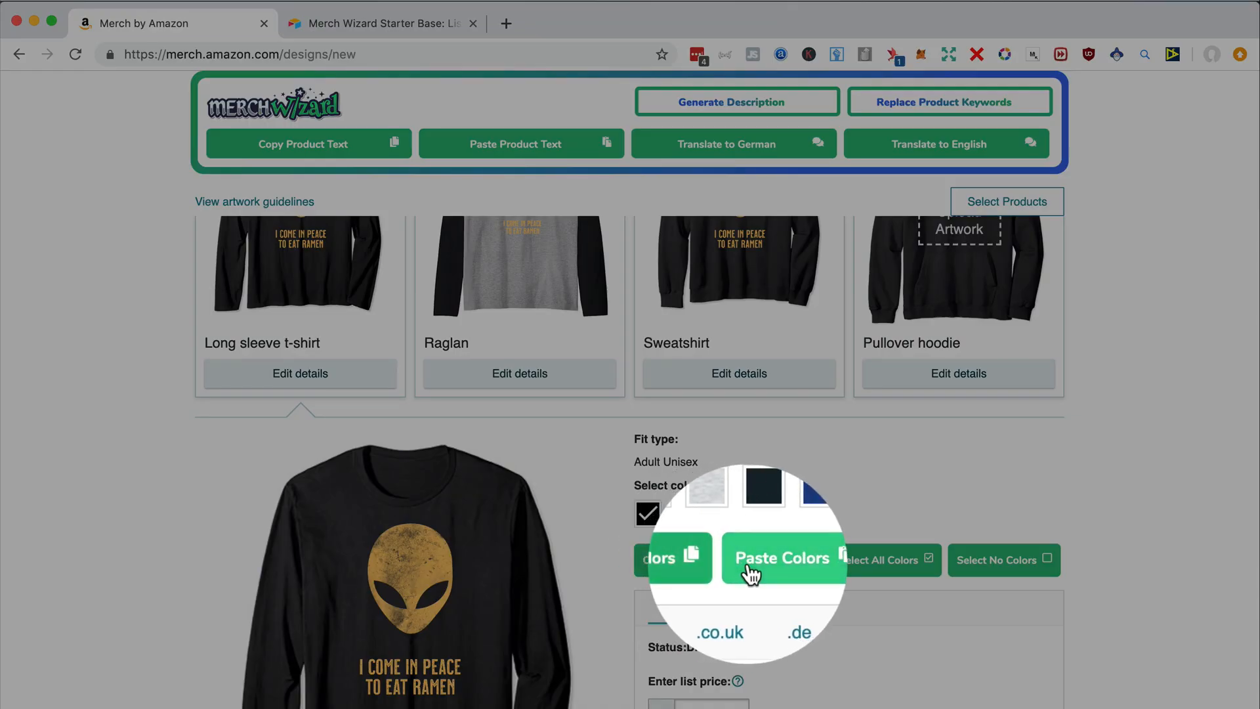
Step: Paste the copied colours onto the long sleeve t-shirt and add a colour to the raglan
left_click(777, 555)
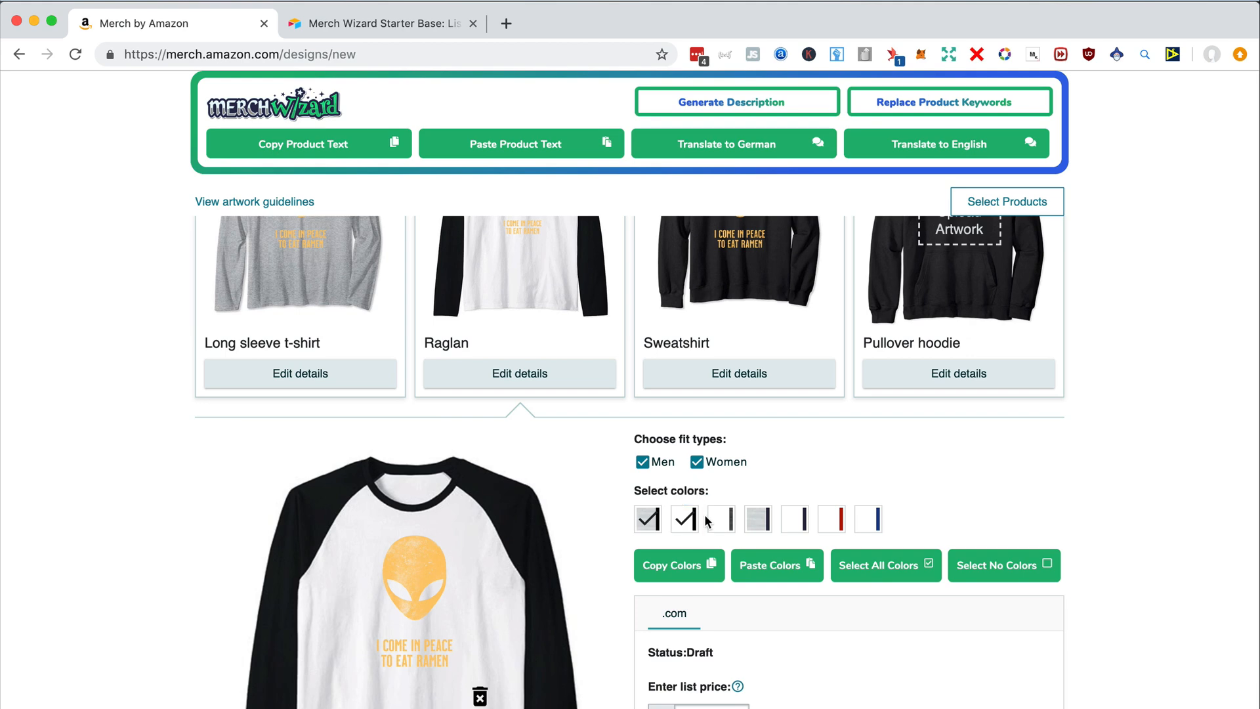
left_click(795, 519)
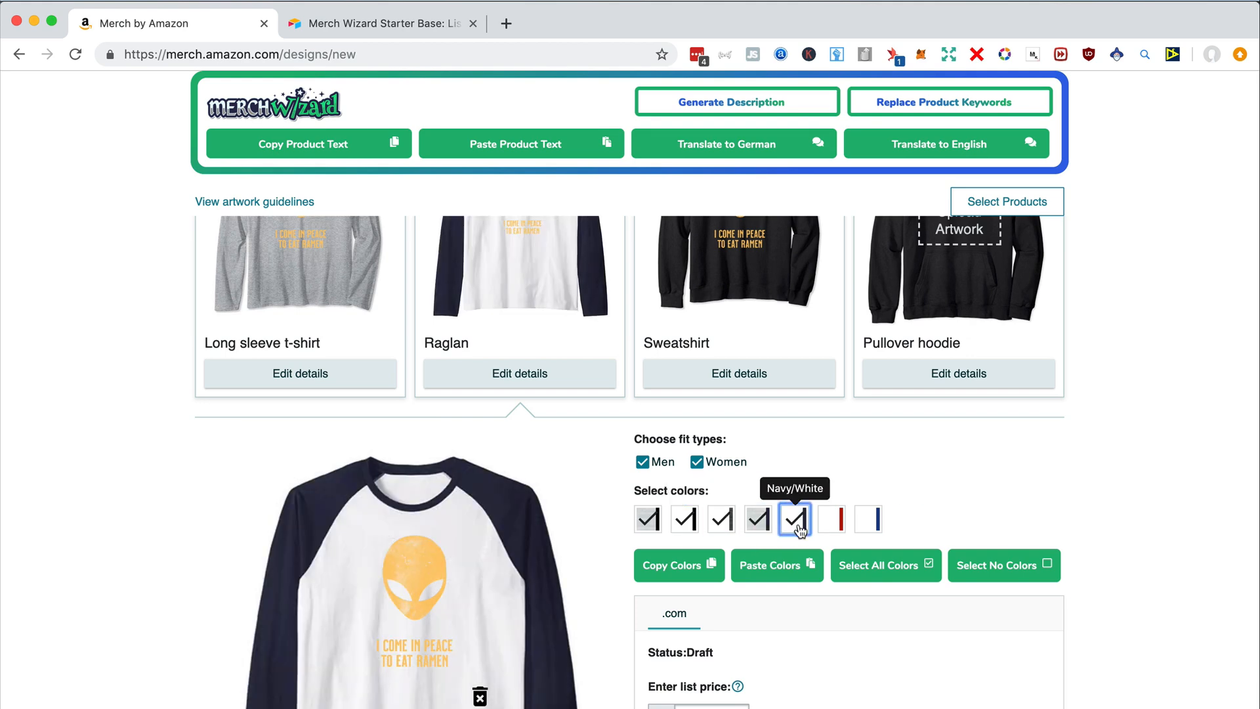
Step: Upload the German hoodie PNG to the zip hoodie and the PopSocket PNG to the PopSockets grip
left_click(958, 228)
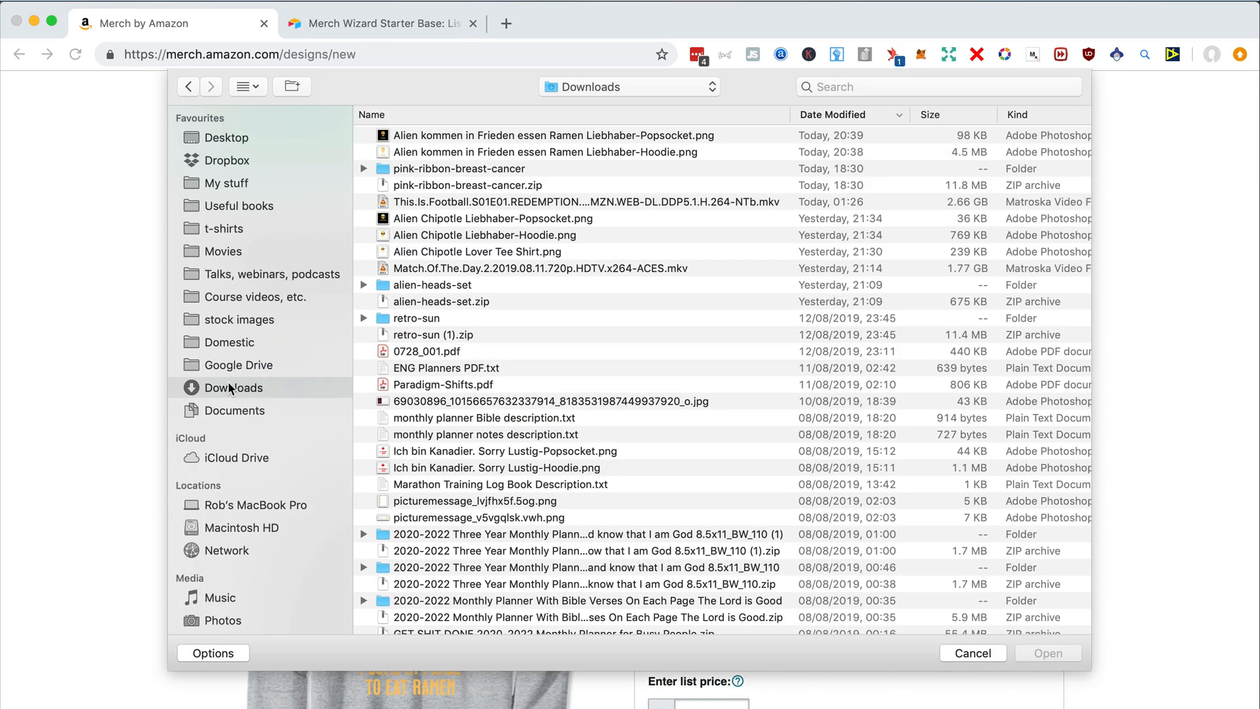
left_click(543, 153)
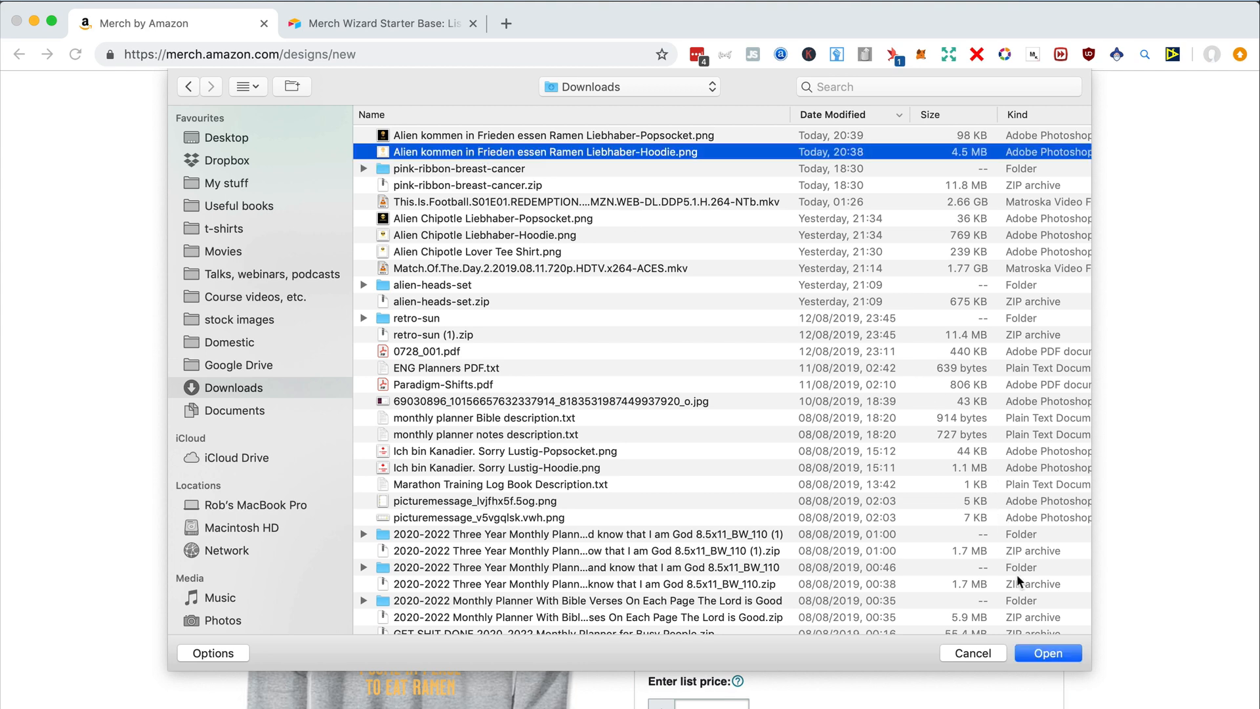
left_click(1048, 653)
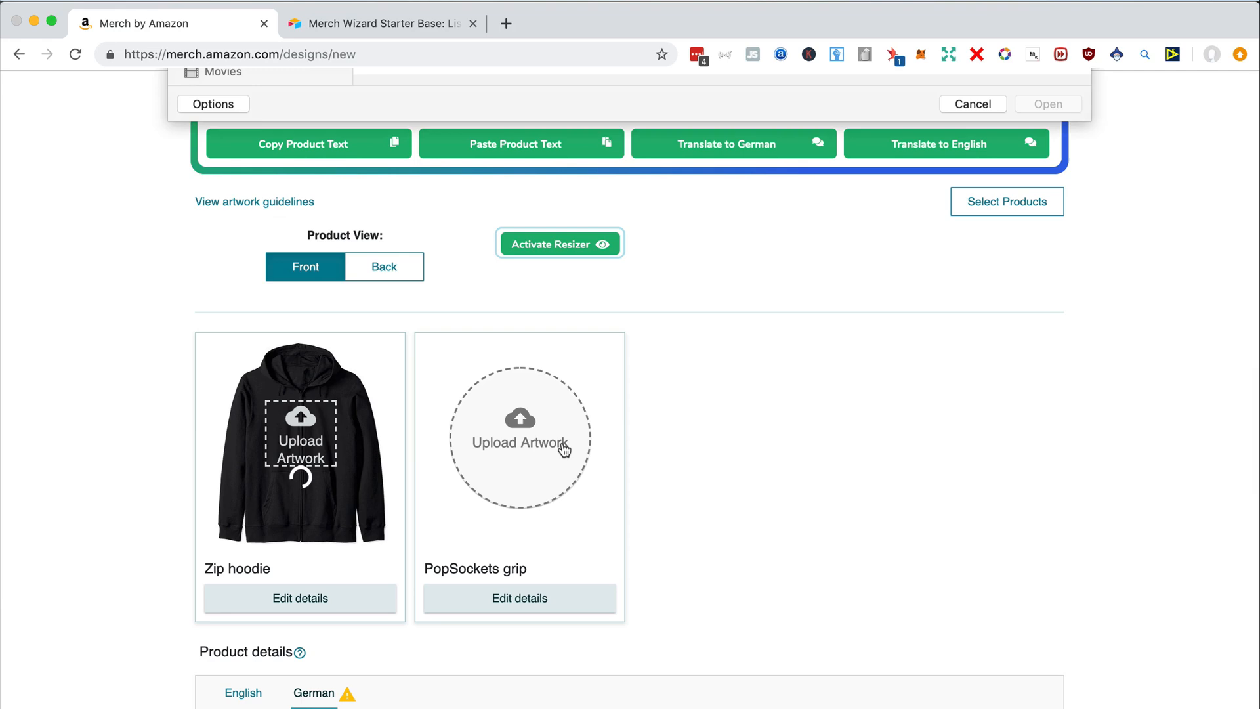
left_click(553, 135)
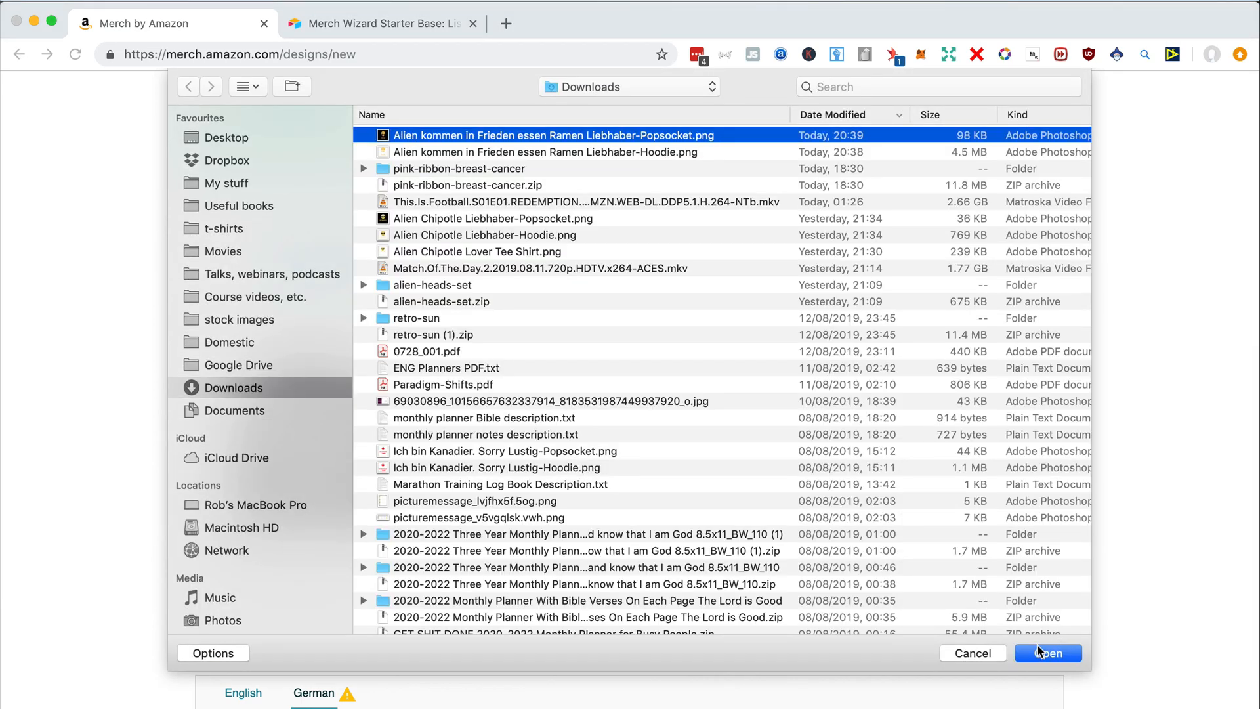
left_click(1047, 653)
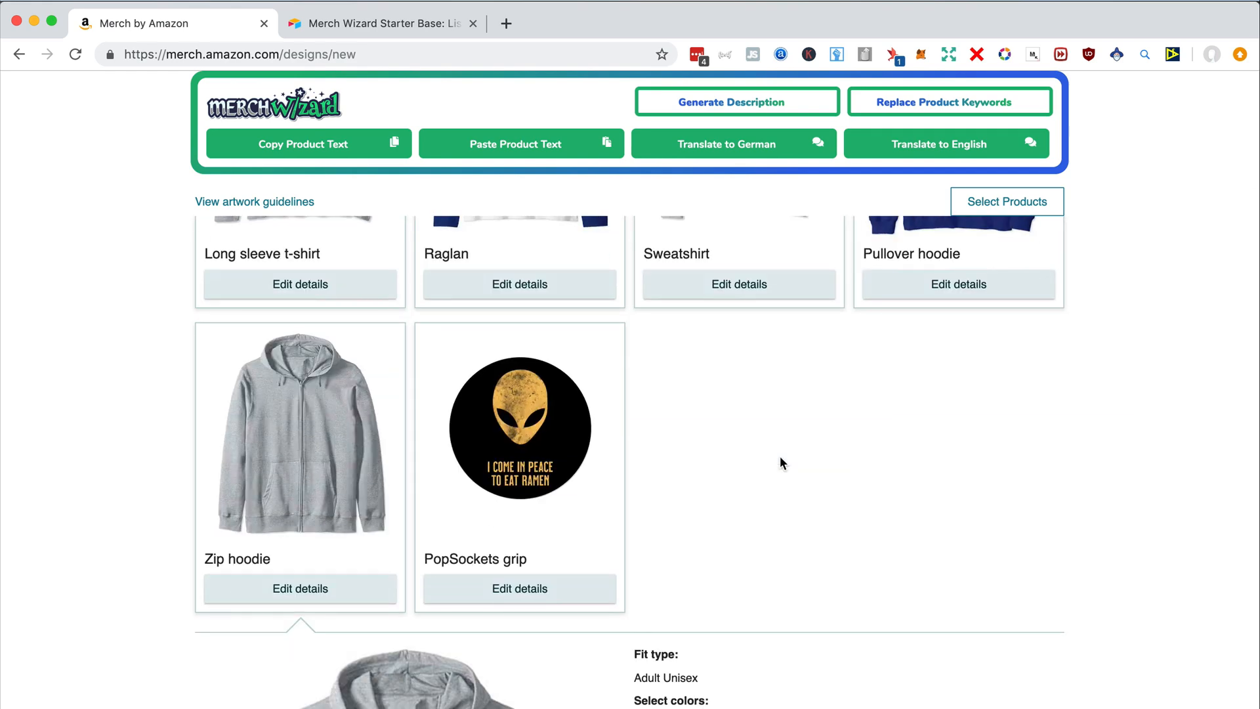
Step: Review the listing and submit the design as public for all ten products
scroll("down", 3)
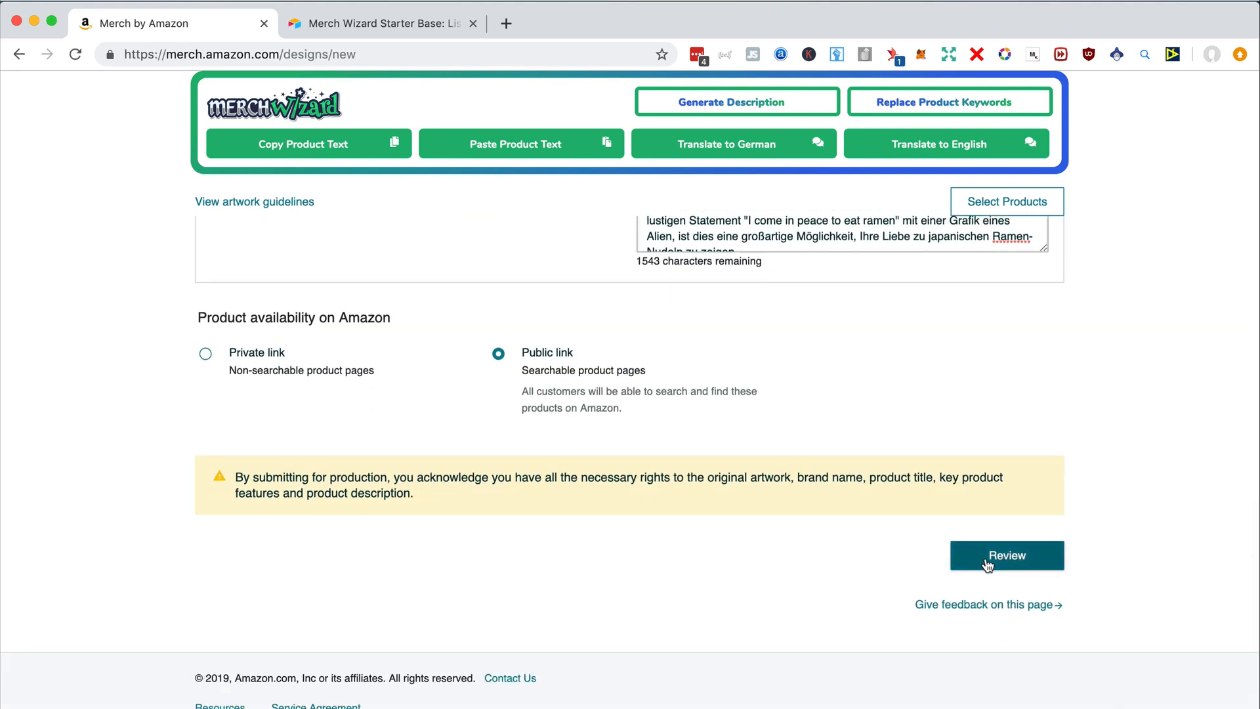
left_click(1006, 554)
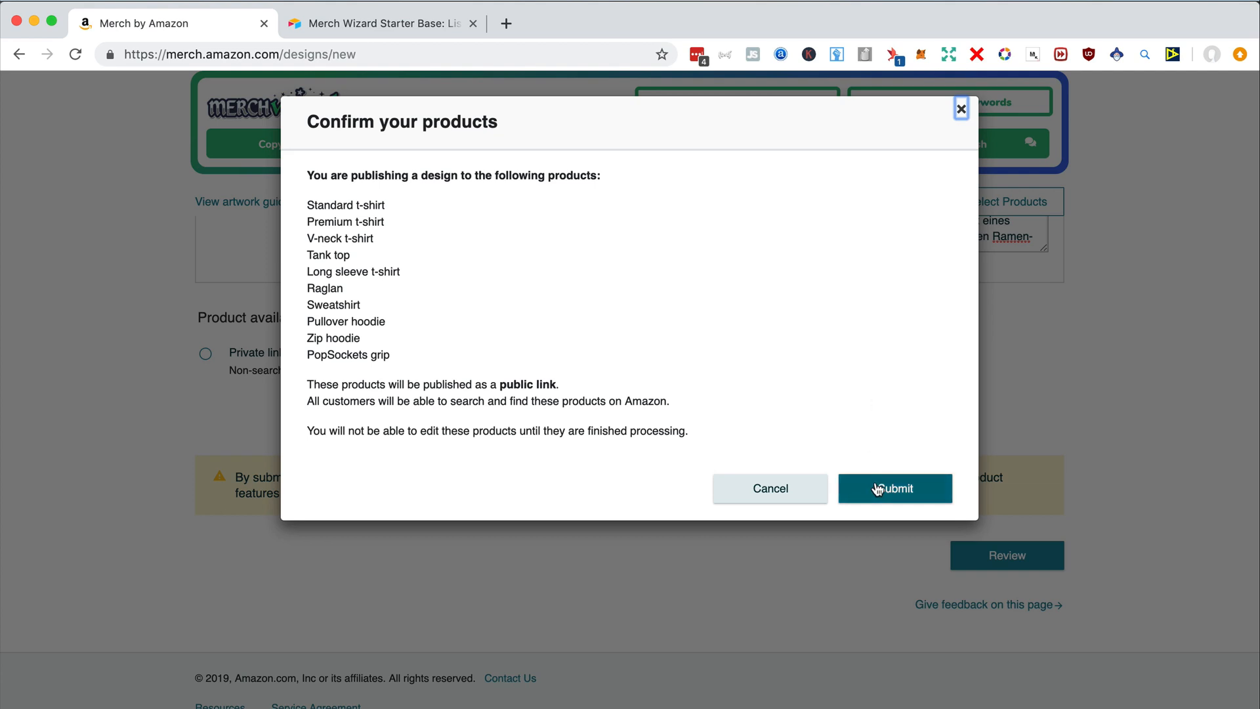
left_click(894, 488)
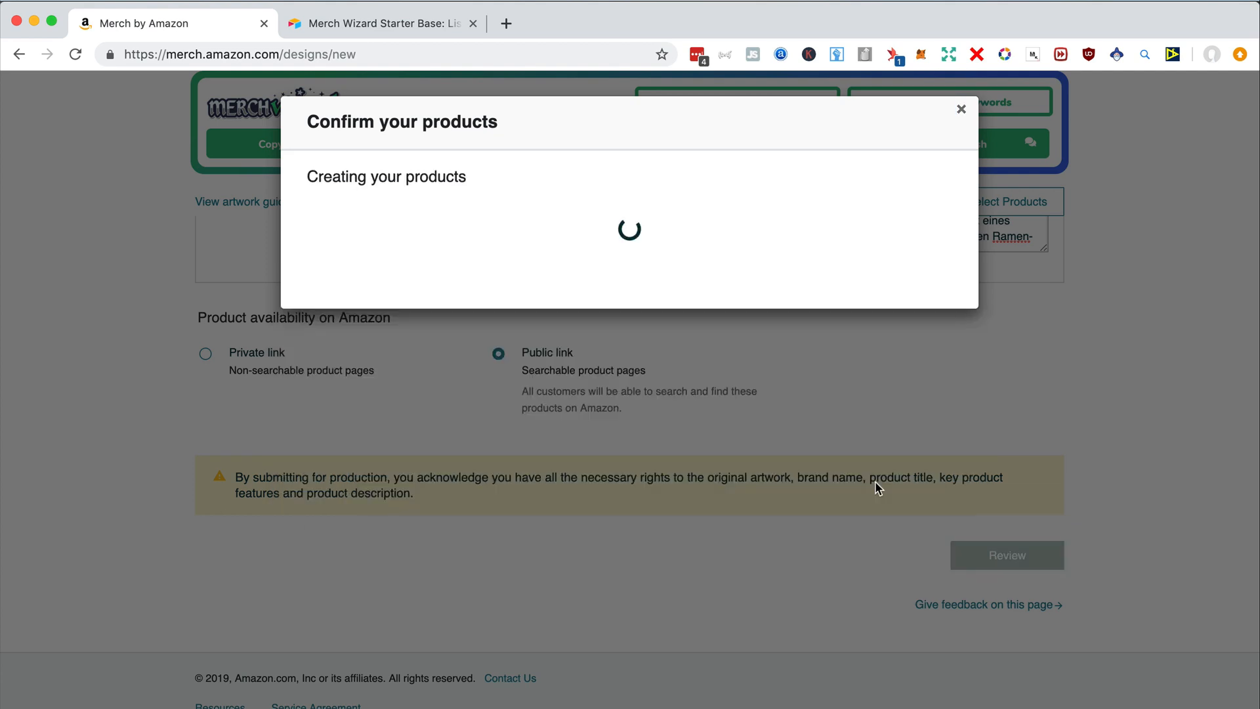